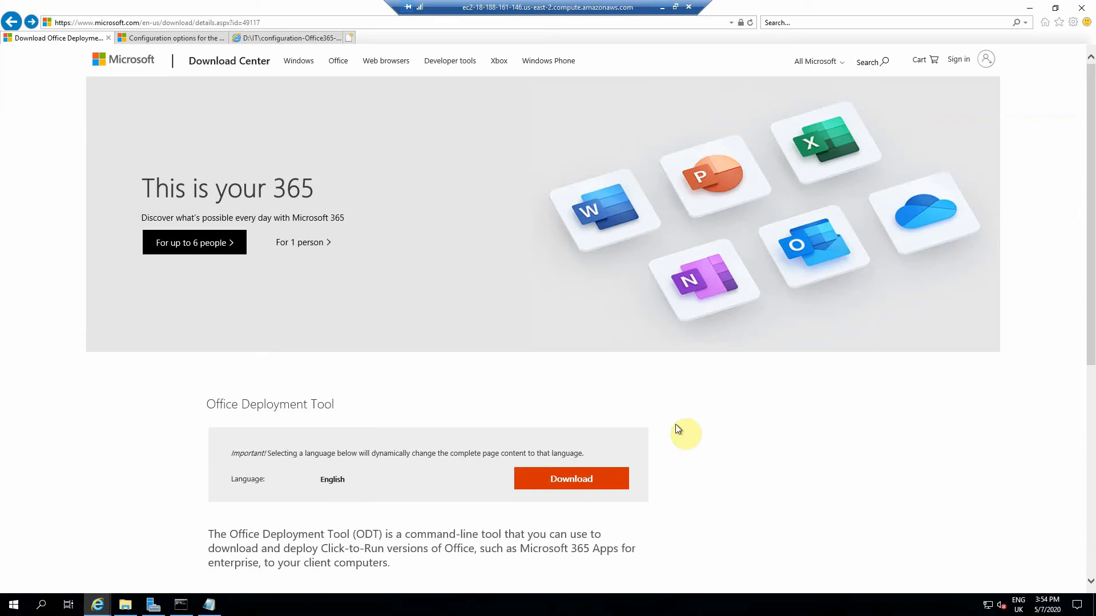
mouse_move(623, 387)
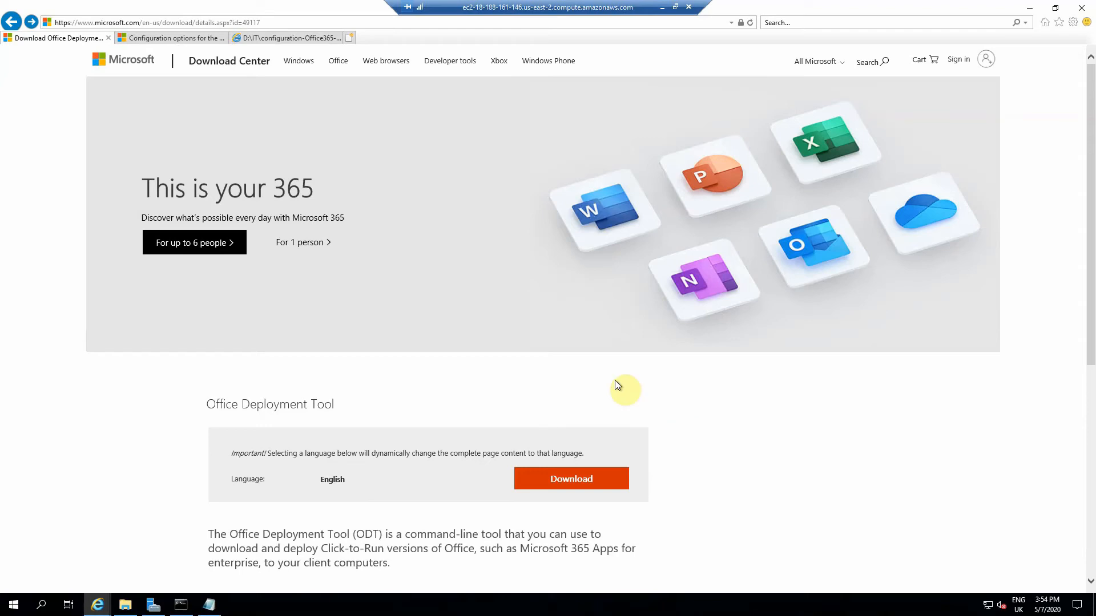
mouse_move(391, 384)
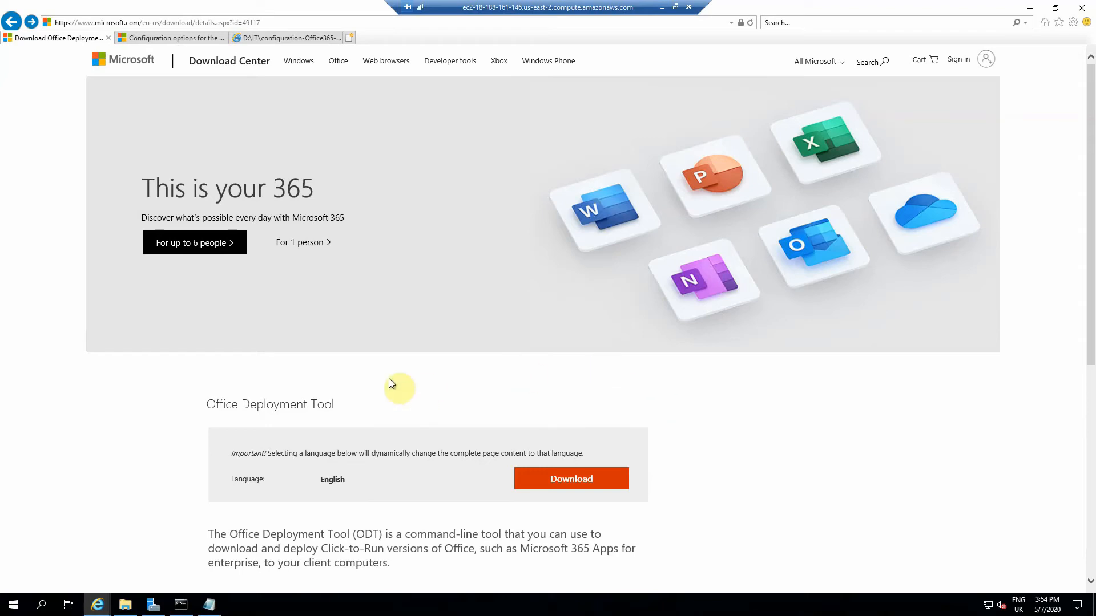
mouse_move(357, 534)
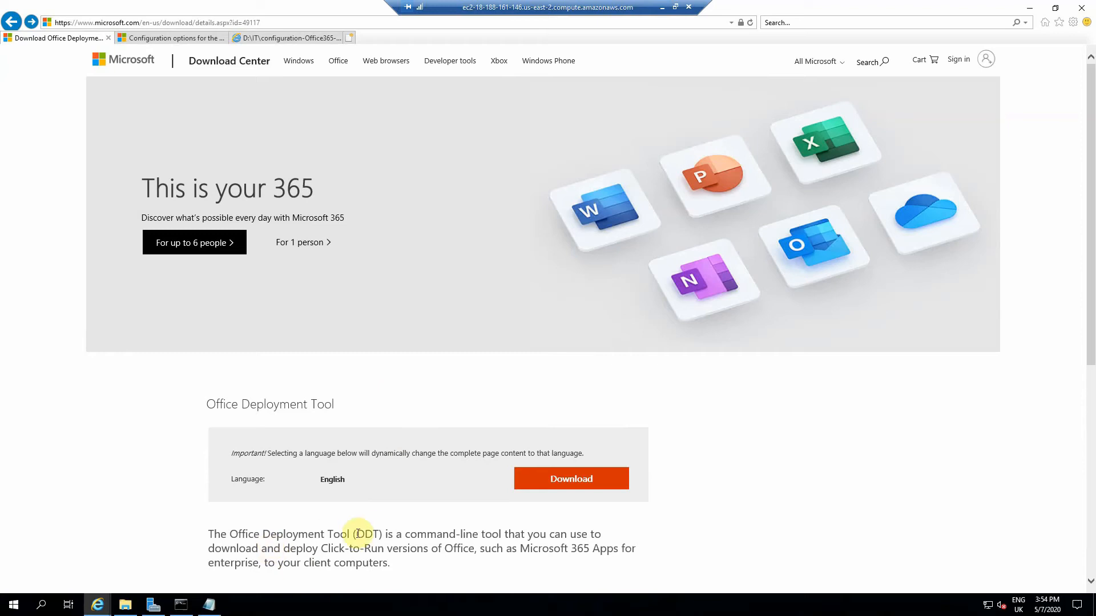
mouse_move(342, 548)
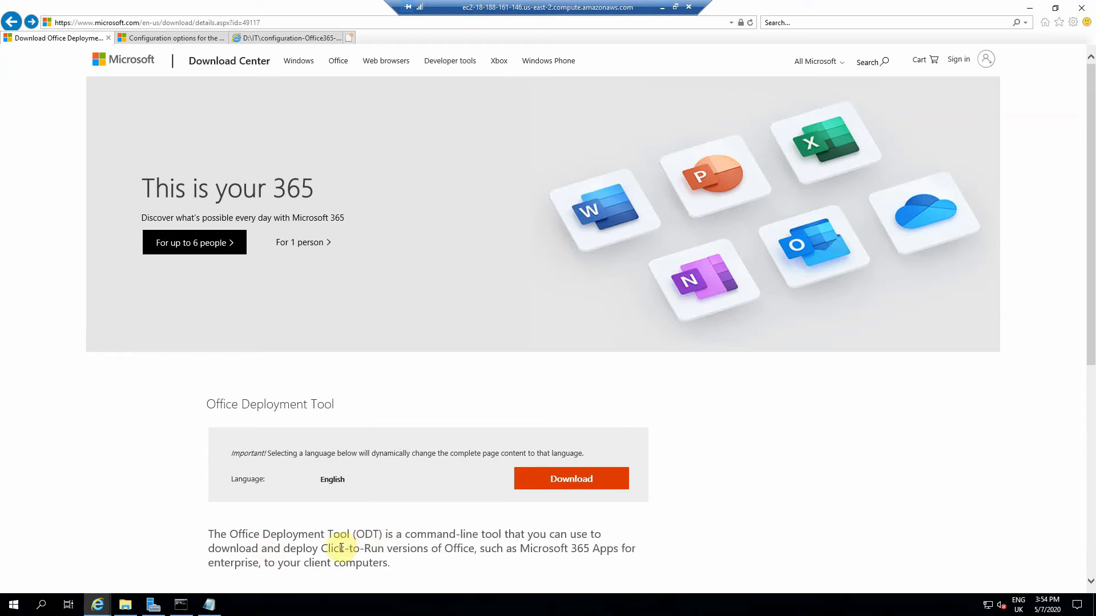
mouse_move(450, 418)
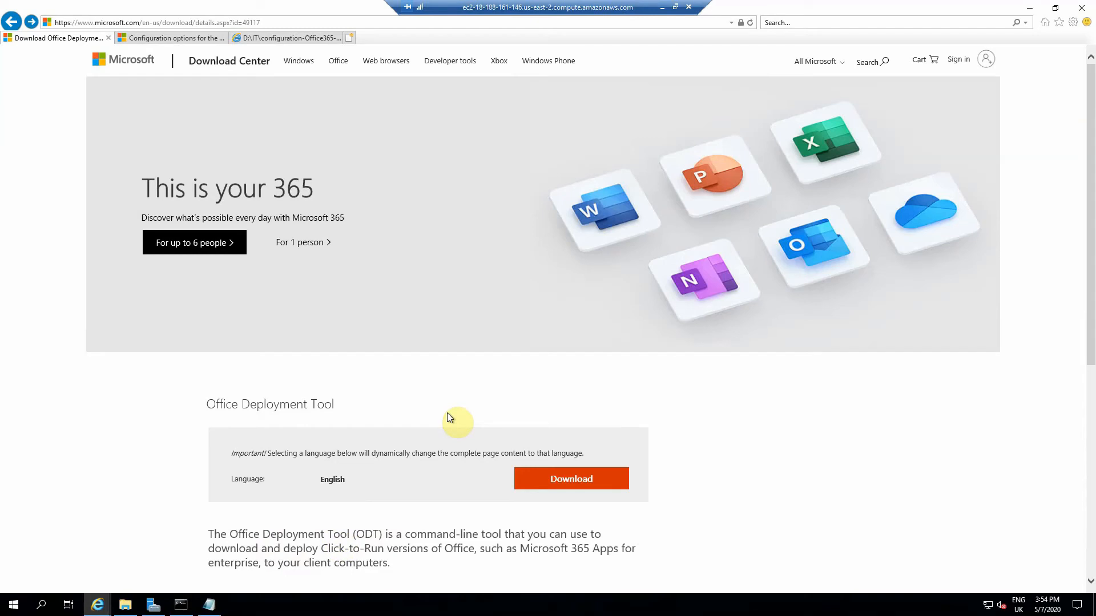
mouse_move(454, 440)
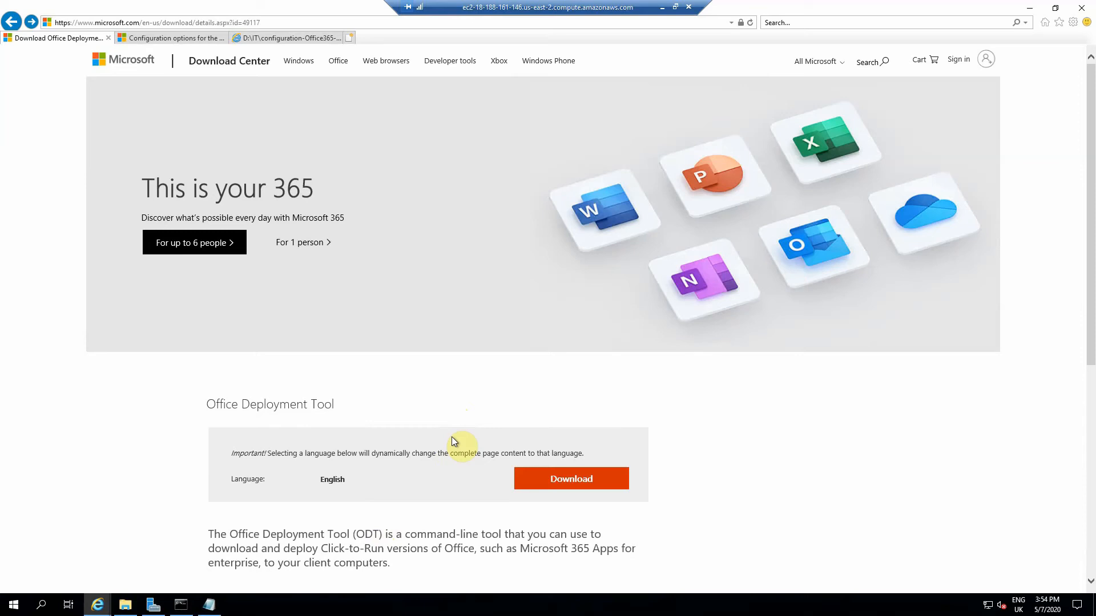
mouse_move(364, 483)
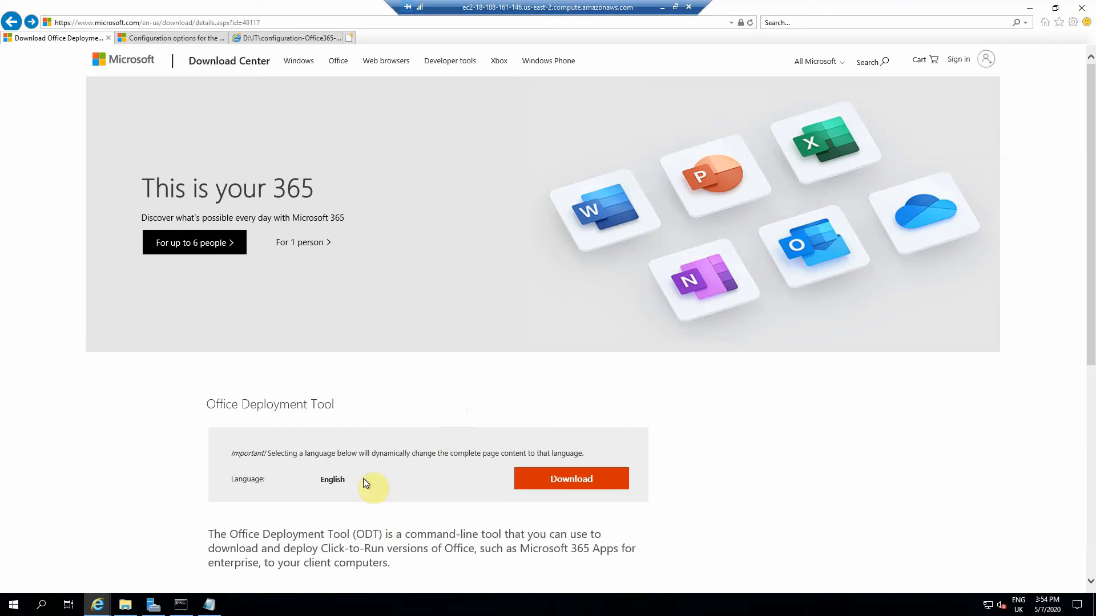
mouse_move(353, 484)
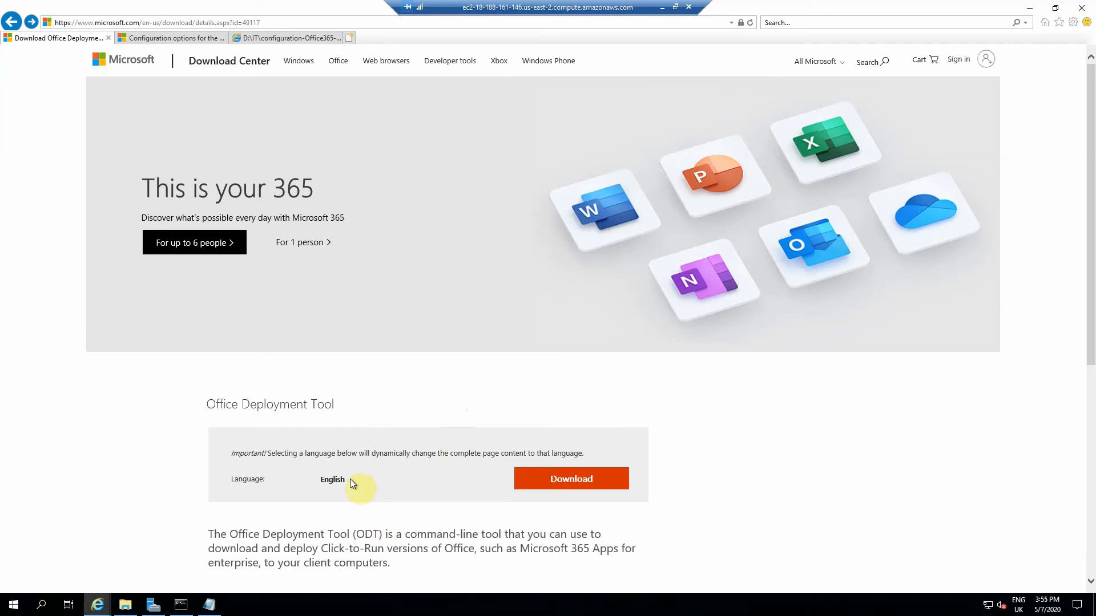
mouse_move(304, 397)
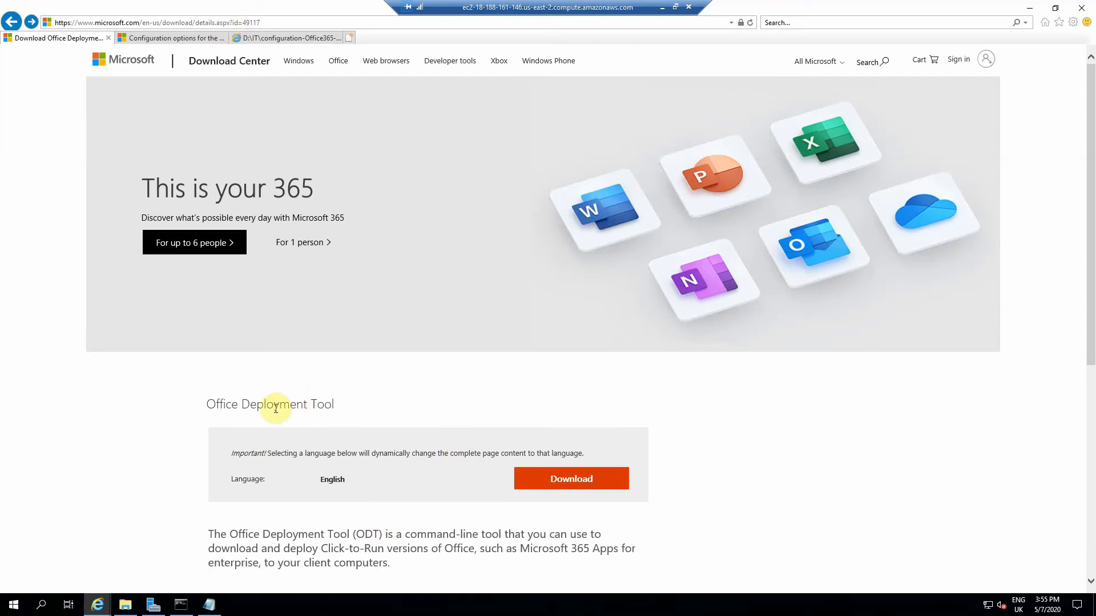
mouse_move(381, 481)
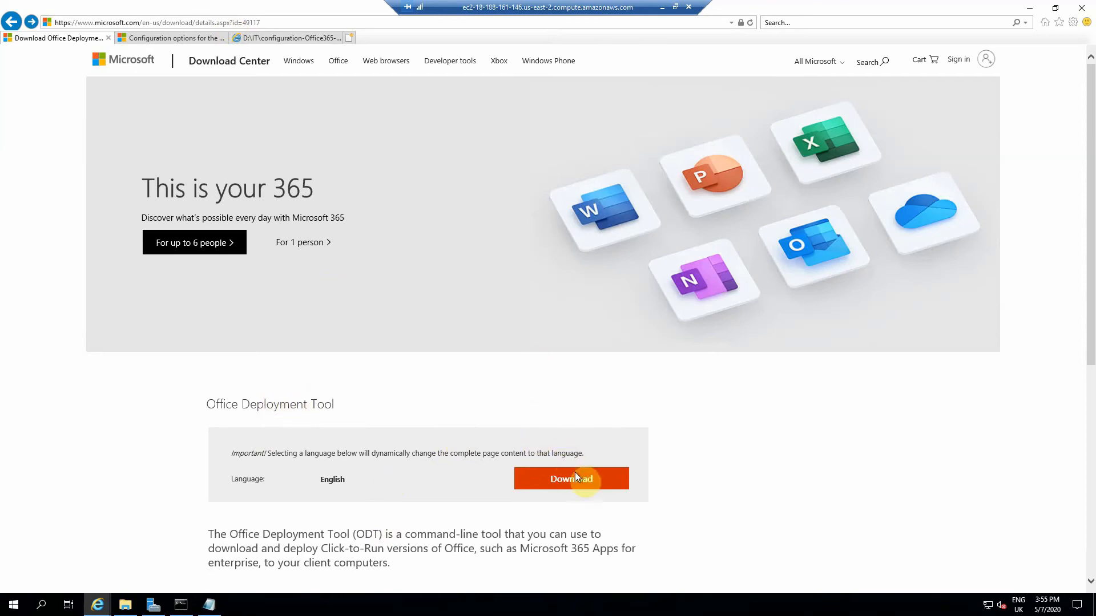
Download the Office Deployment Tool and run the downloaded installer.
left_click(571, 478)
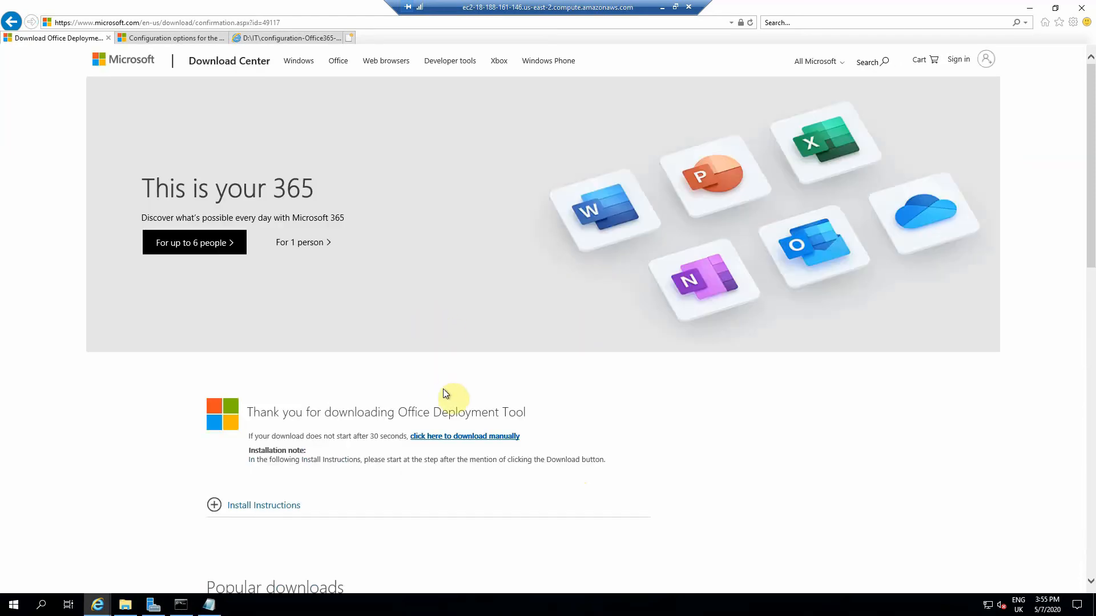
left_click(464, 436)
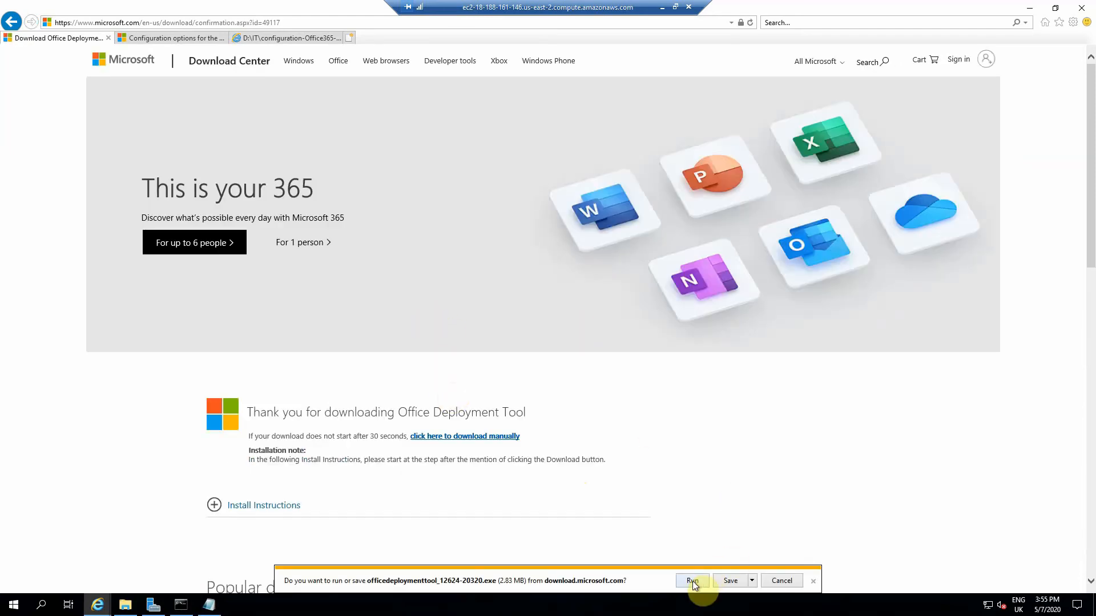
left_click(692, 581)
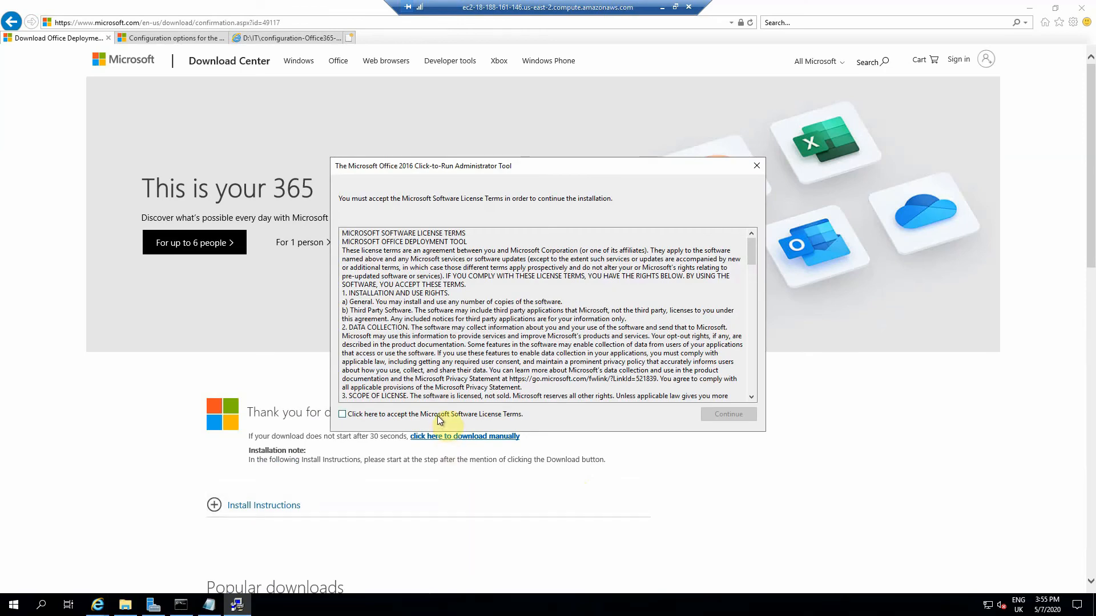
Accept the license terms and extract the tool's files to the IT folder on DATA (D:).
left_click(343, 414)
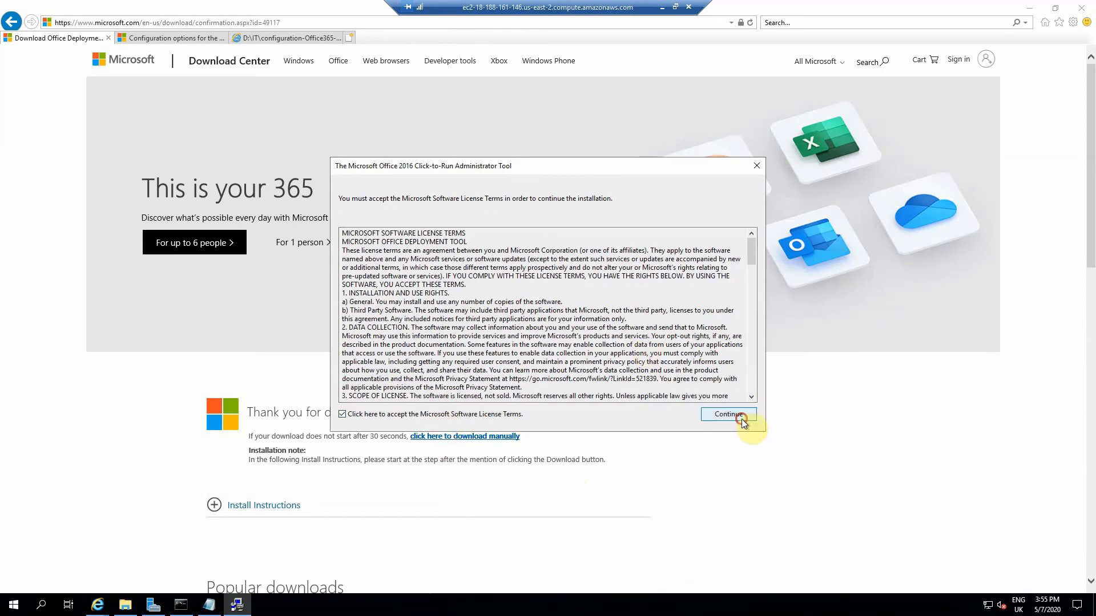
left_click(728, 413)
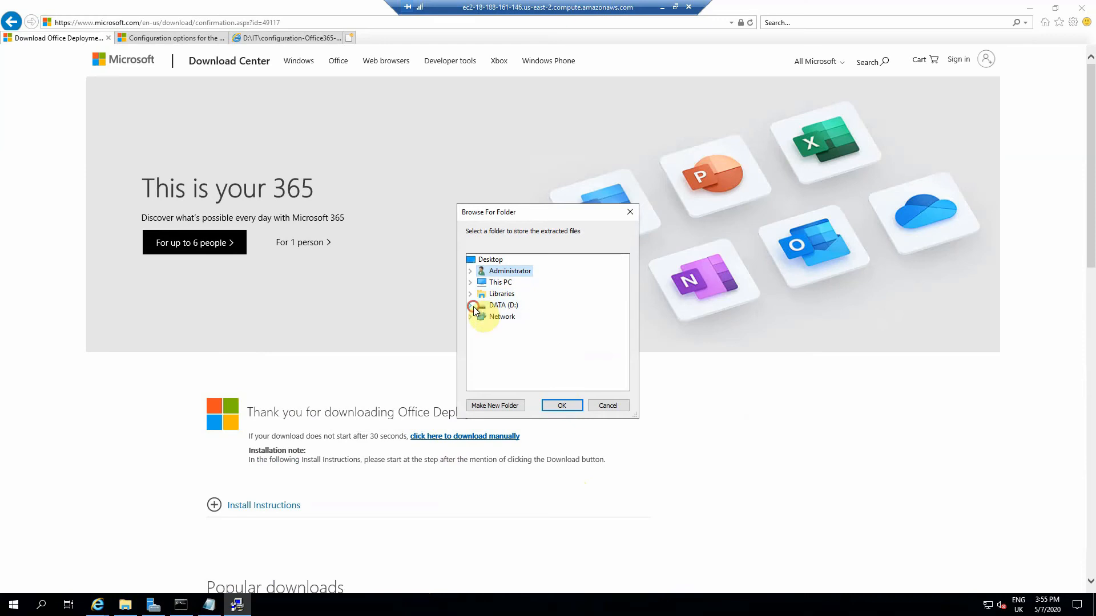
left_click(469, 305)
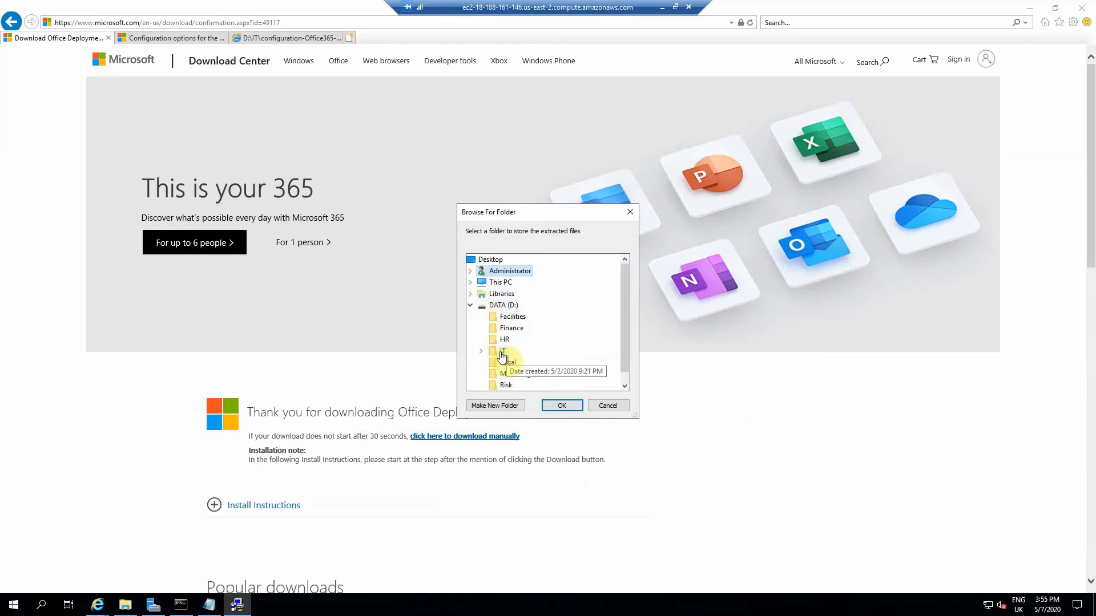
left_click(480, 350)
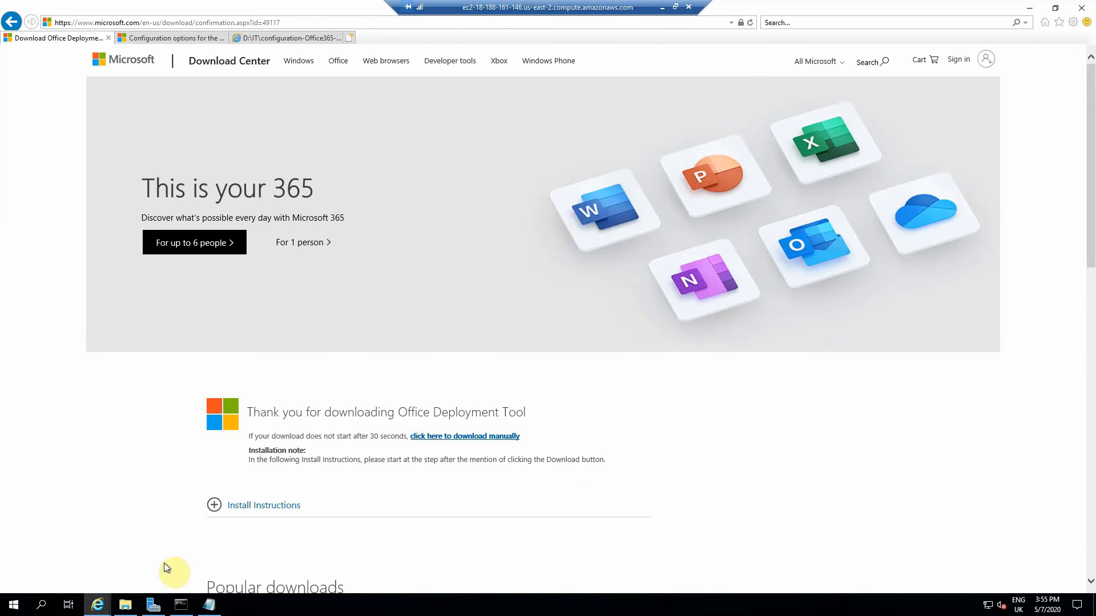
Browse File Explorer to D:\IT to show the extracted setup and configuration files.
left_click(126, 605)
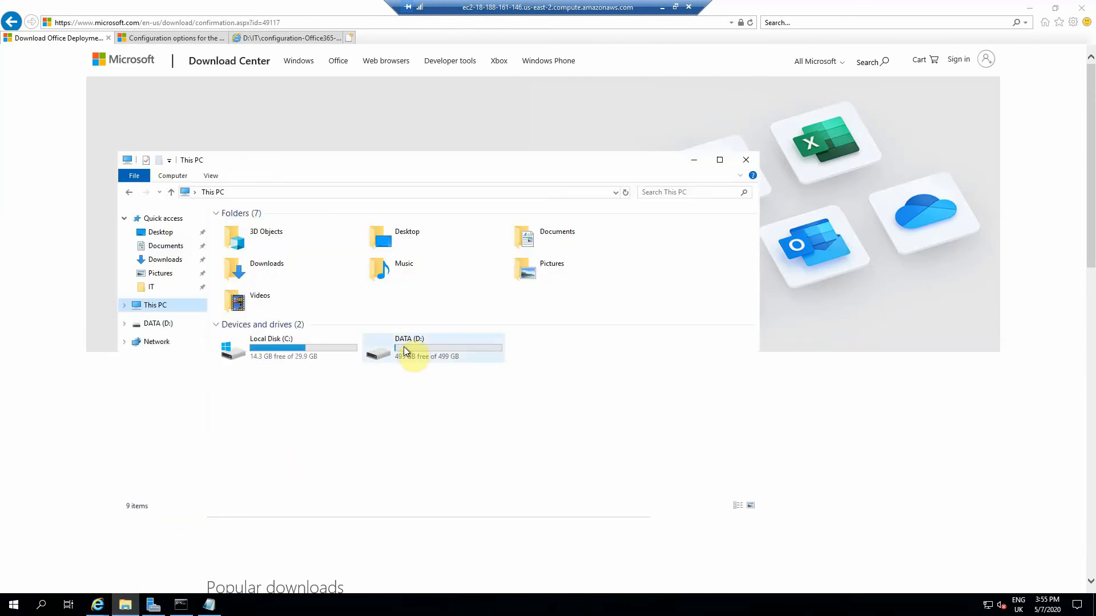
double_click(409, 346)
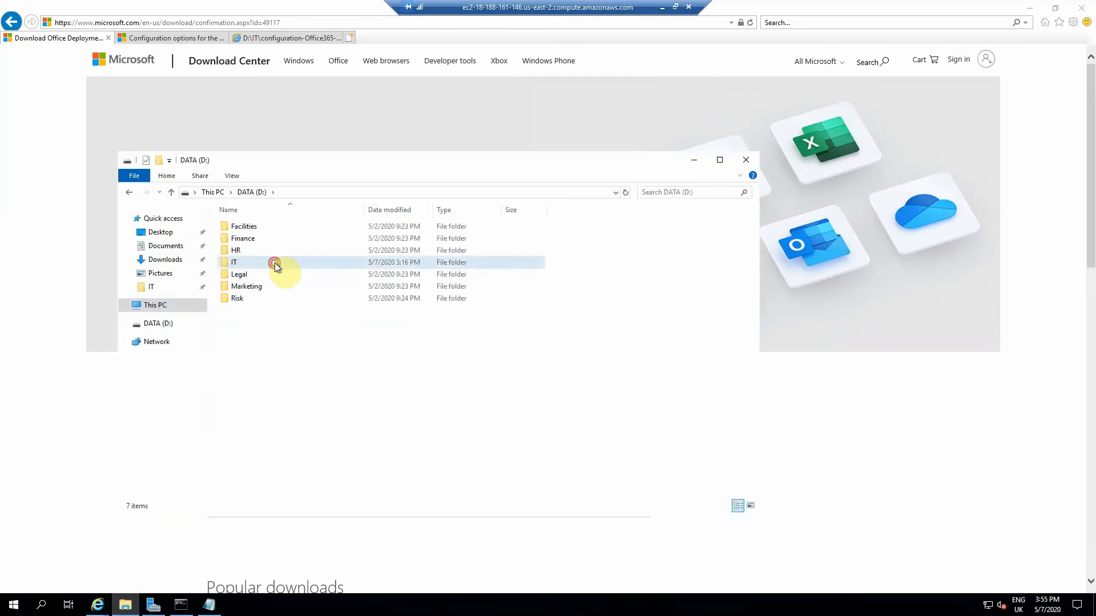
double_click(234, 262)
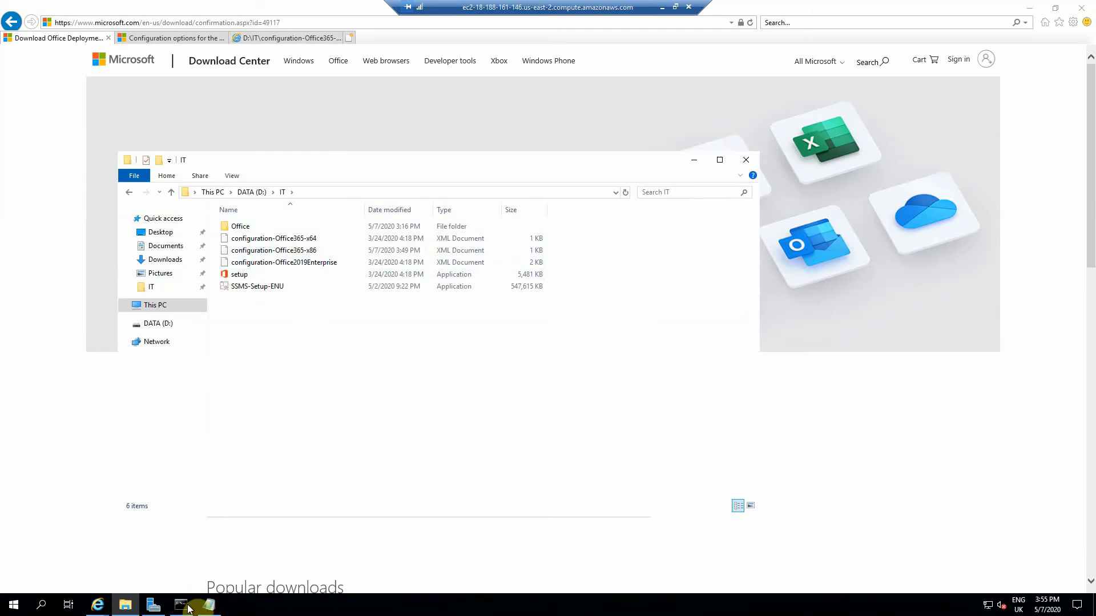
In the administrator Command Prompt, change directory to D:\IT.
left_click(180, 605)
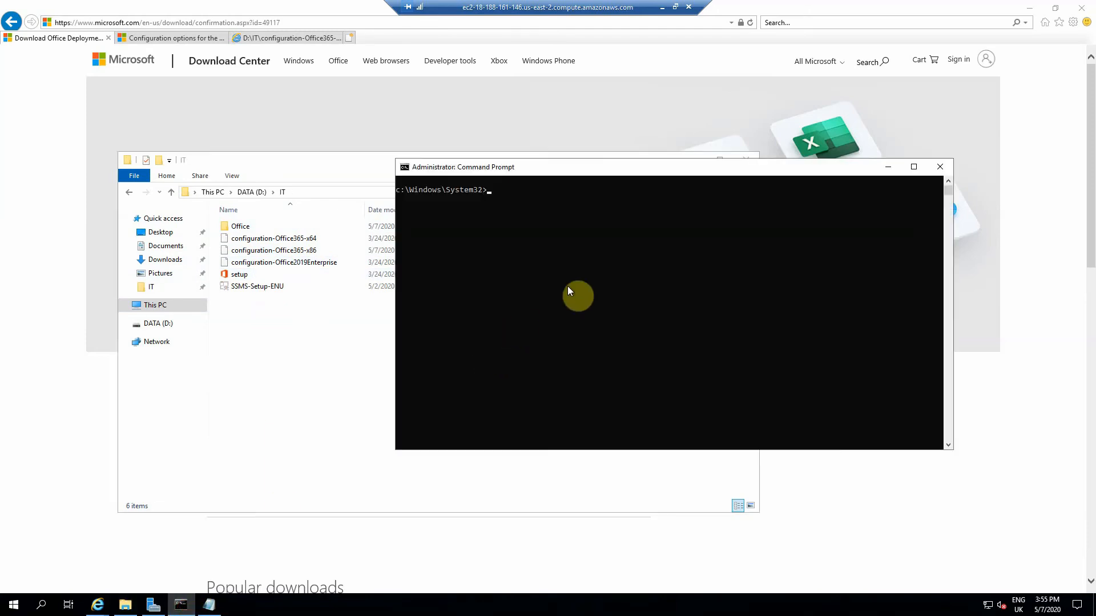
type("cd")
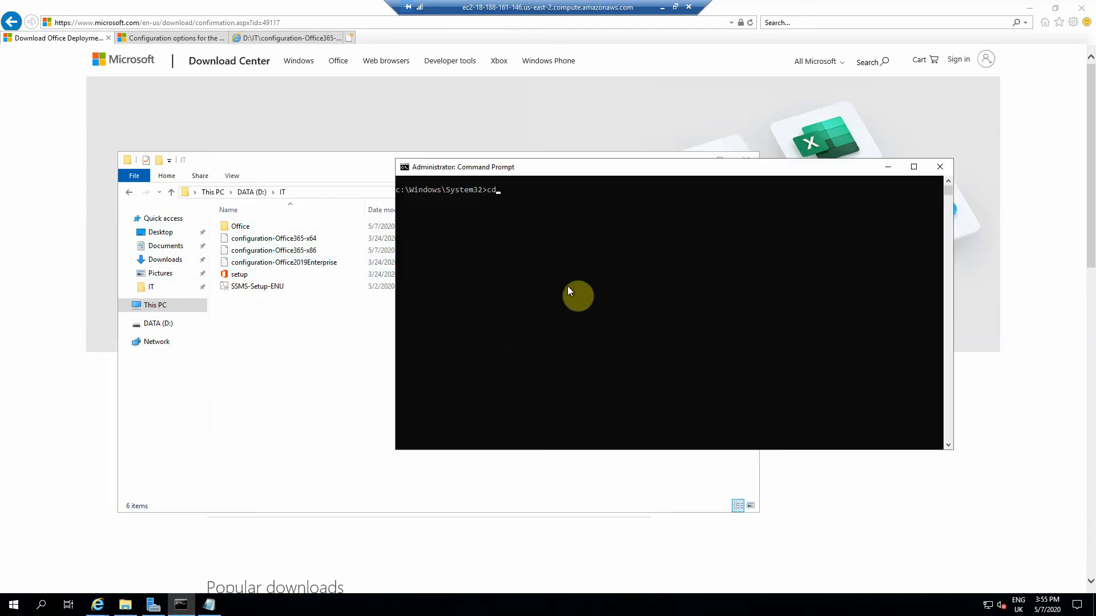
type("d:")
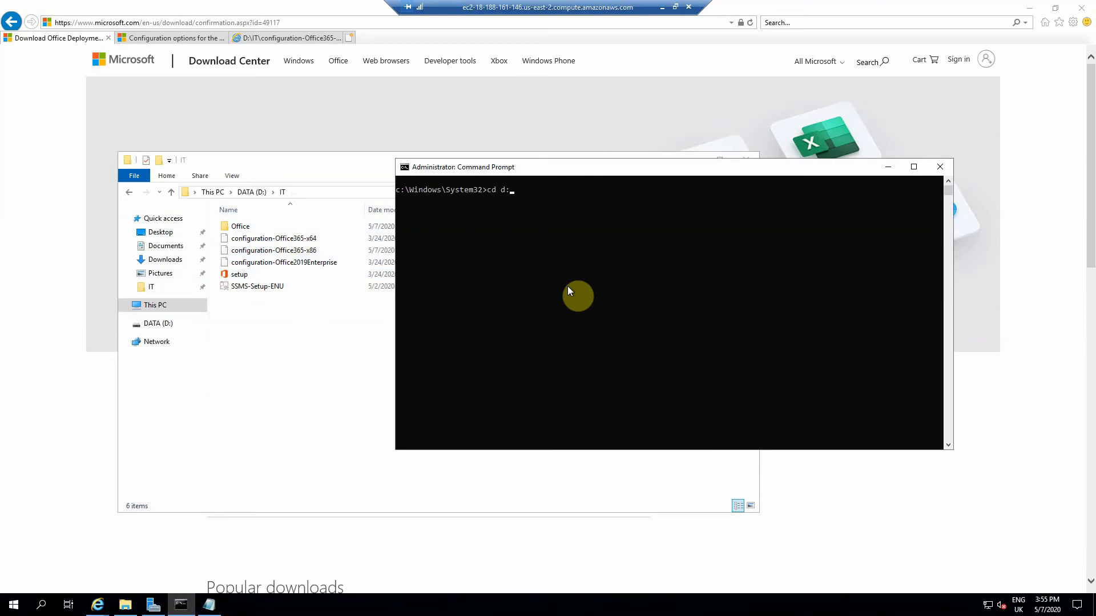
key("Return")
type("dir")
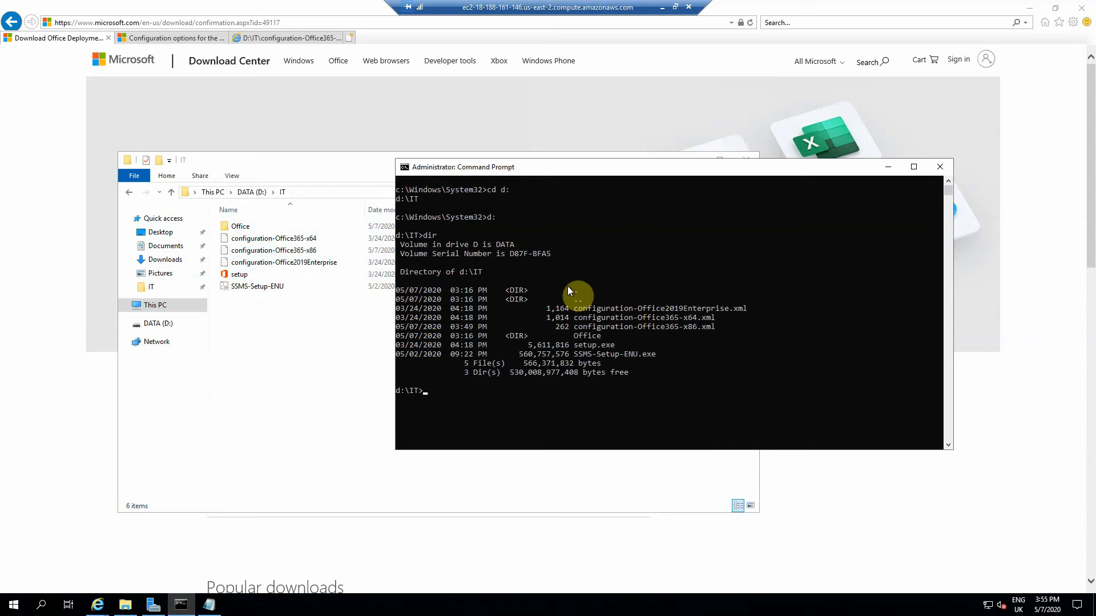
Run .\setup.exe /download configuration-Office365-x86.xml to start downloading Office.
type(".\\se")
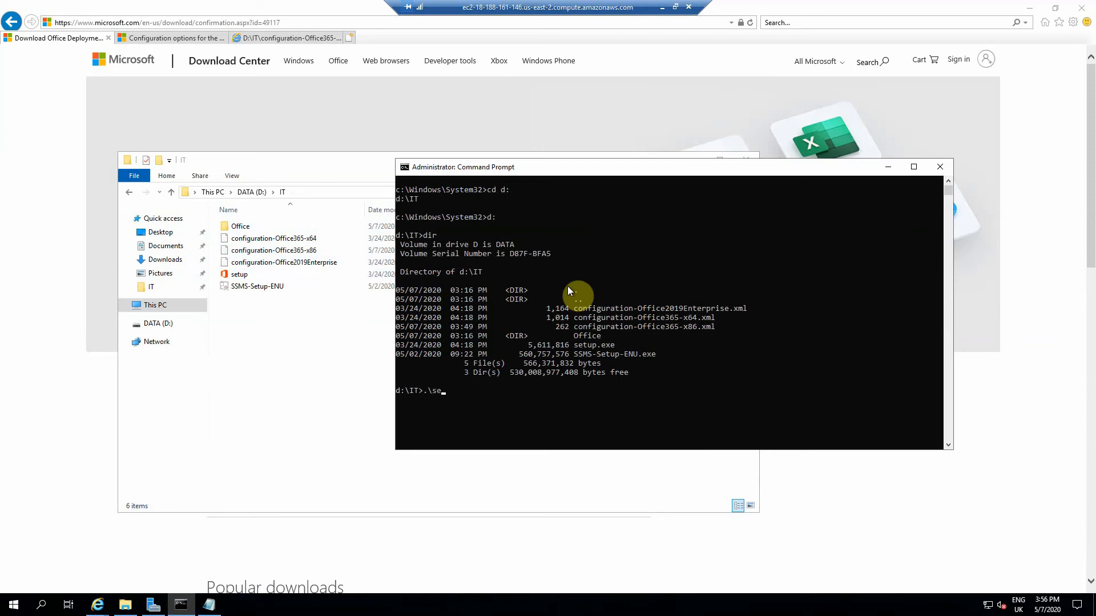
type("tup.exe")
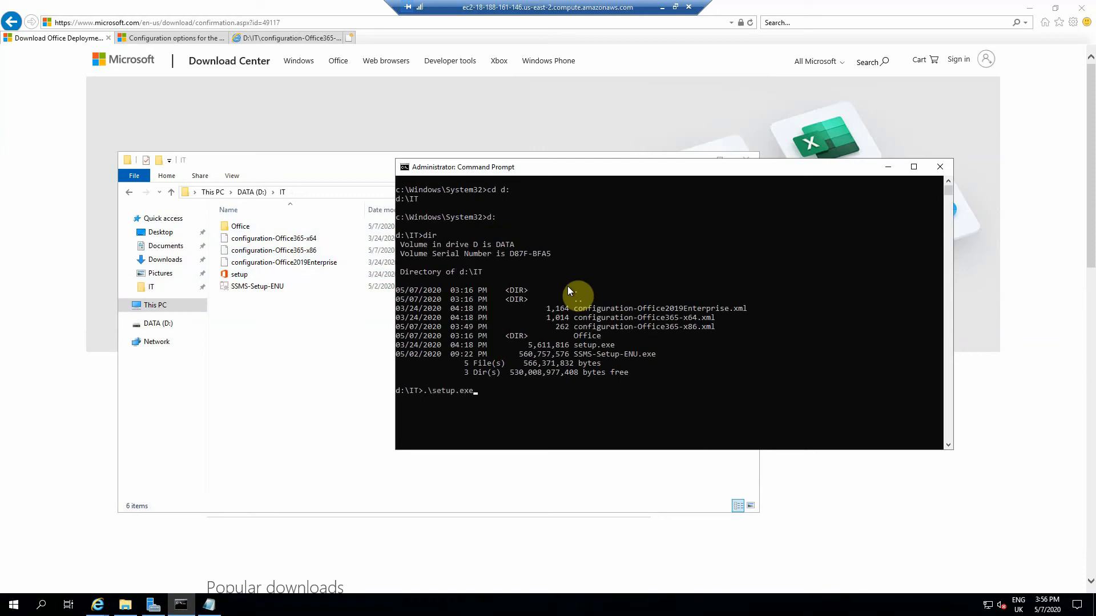
type("/down")
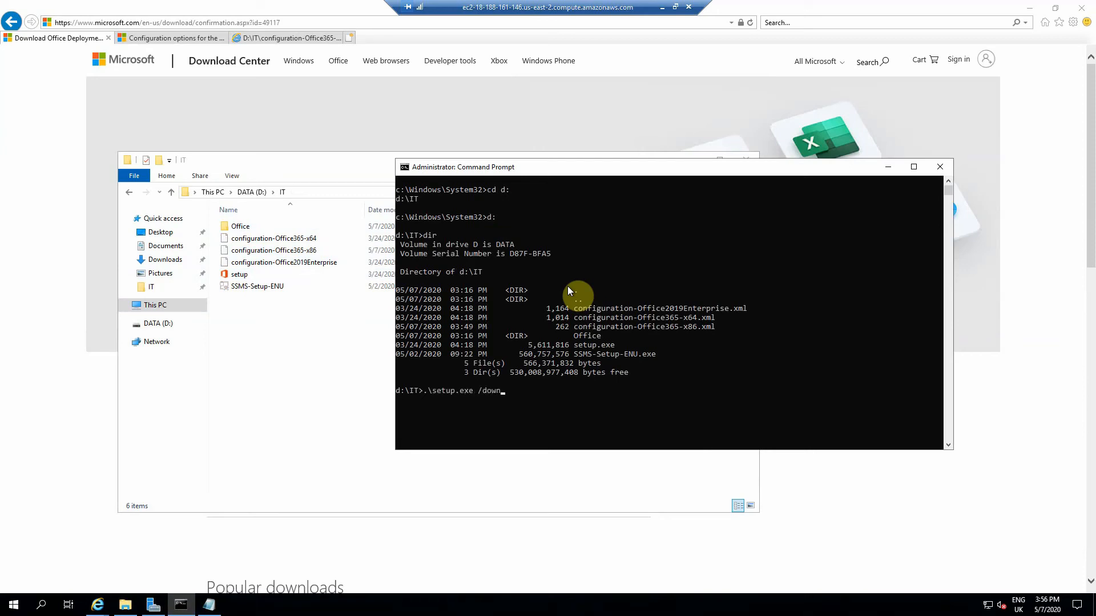
type("load")
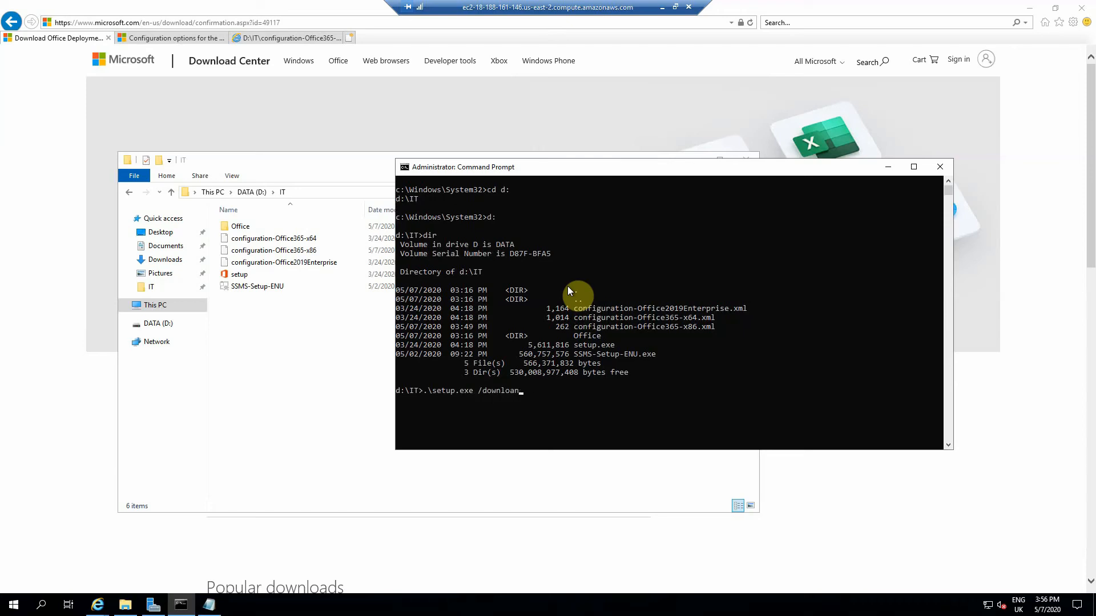
type("c")
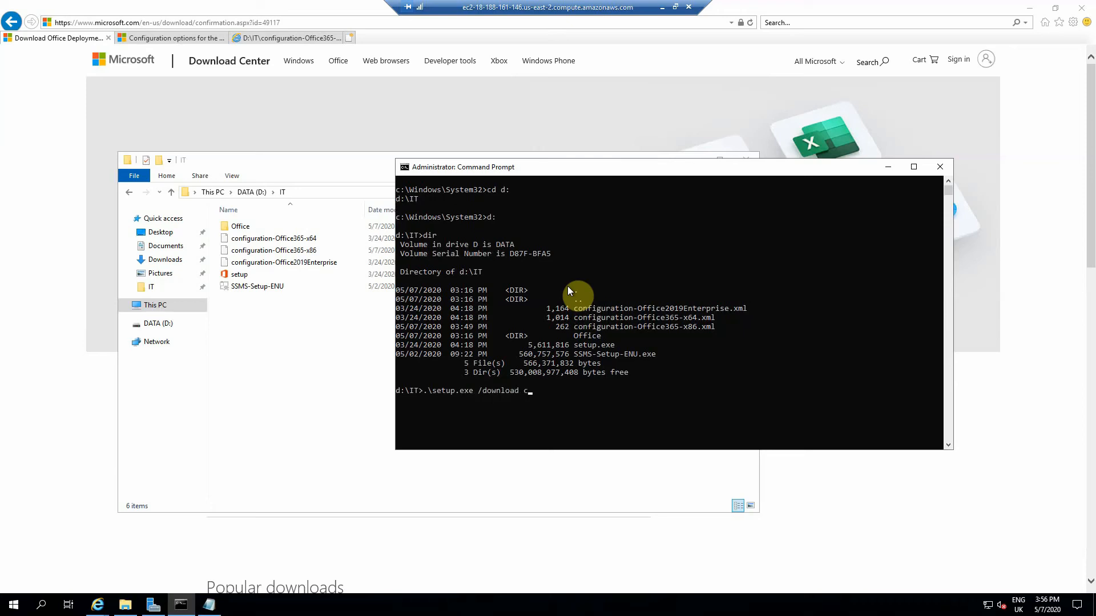
type("onfiguration-Office2019Enterprise.xml")
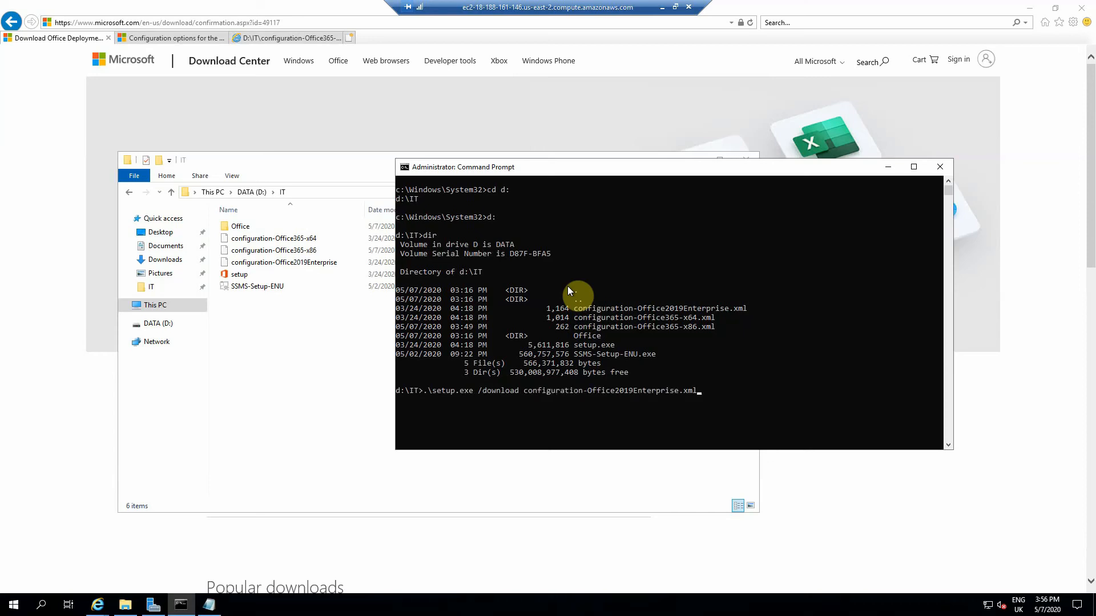
type("configuration-Office365-x86.xml")
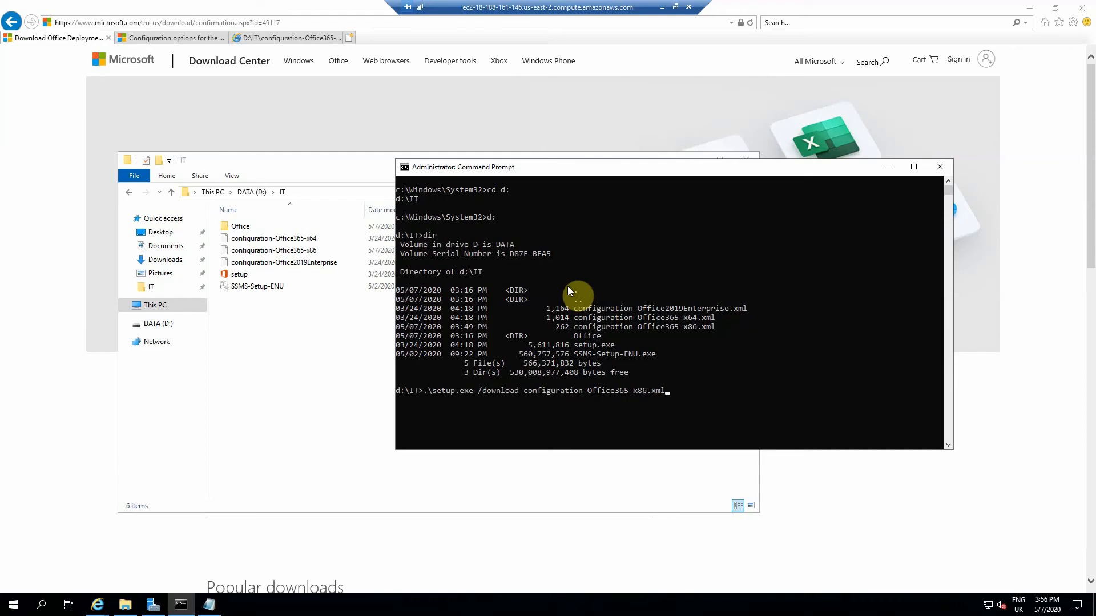
mouse_move(506, 418)
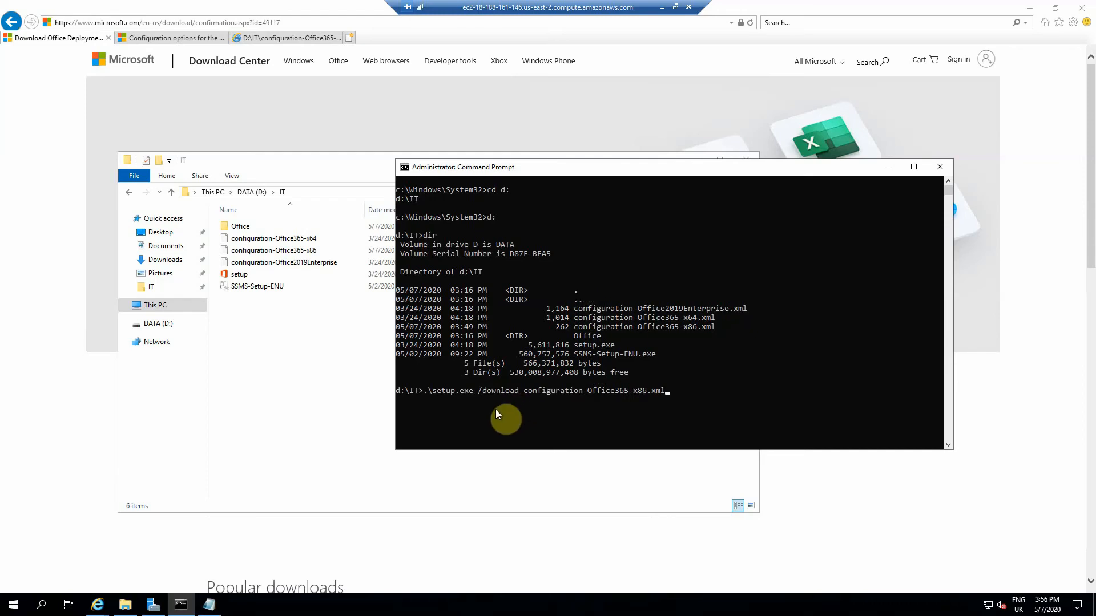
mouse_move(568, 408)
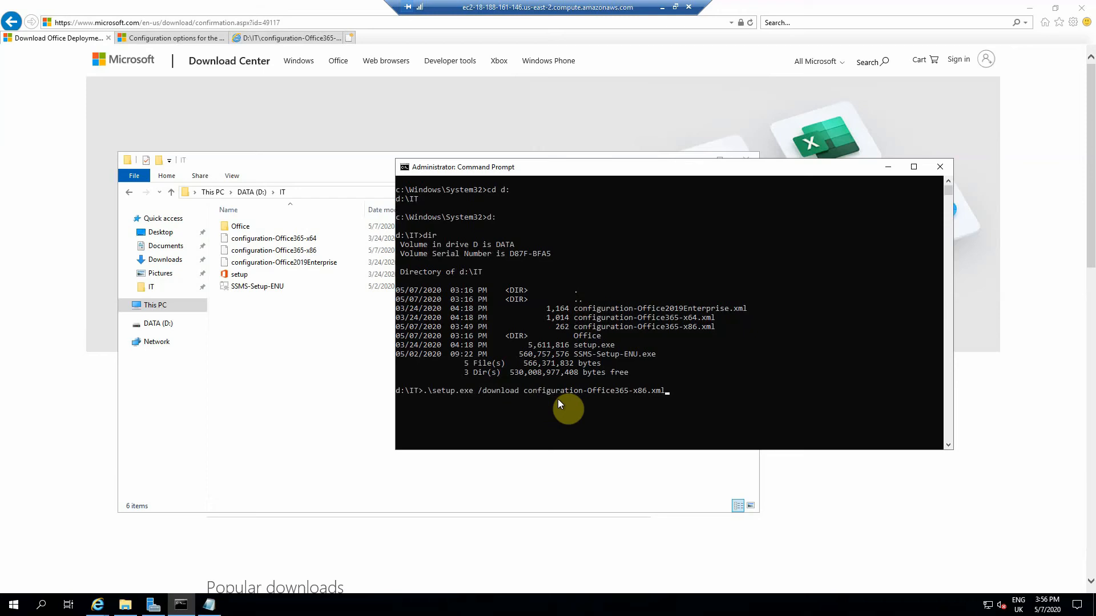
mouse_move(566, 372)
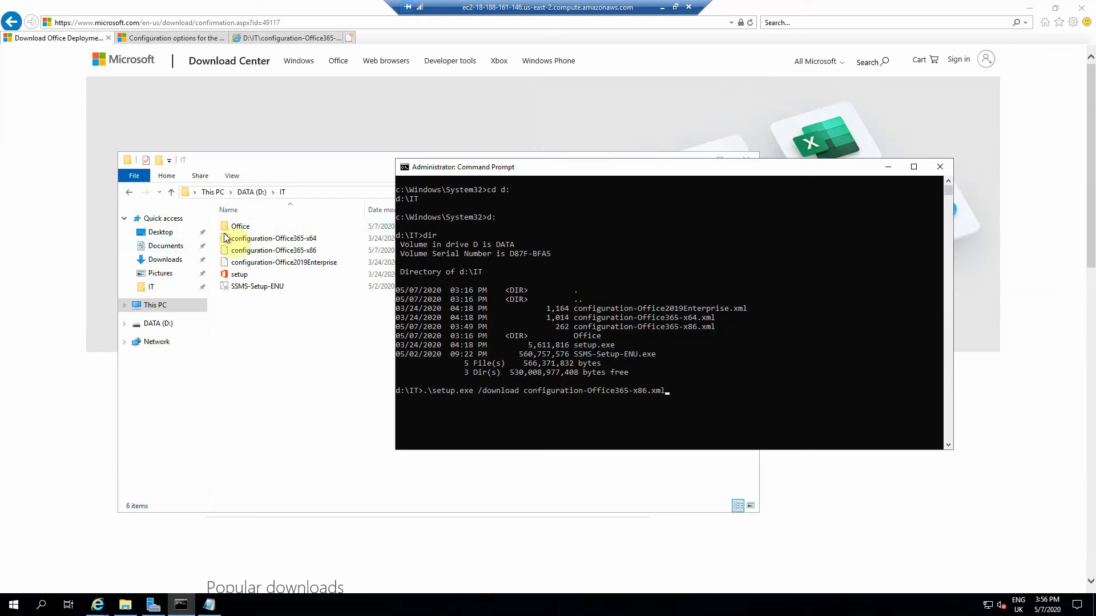
left_click(240, 226)
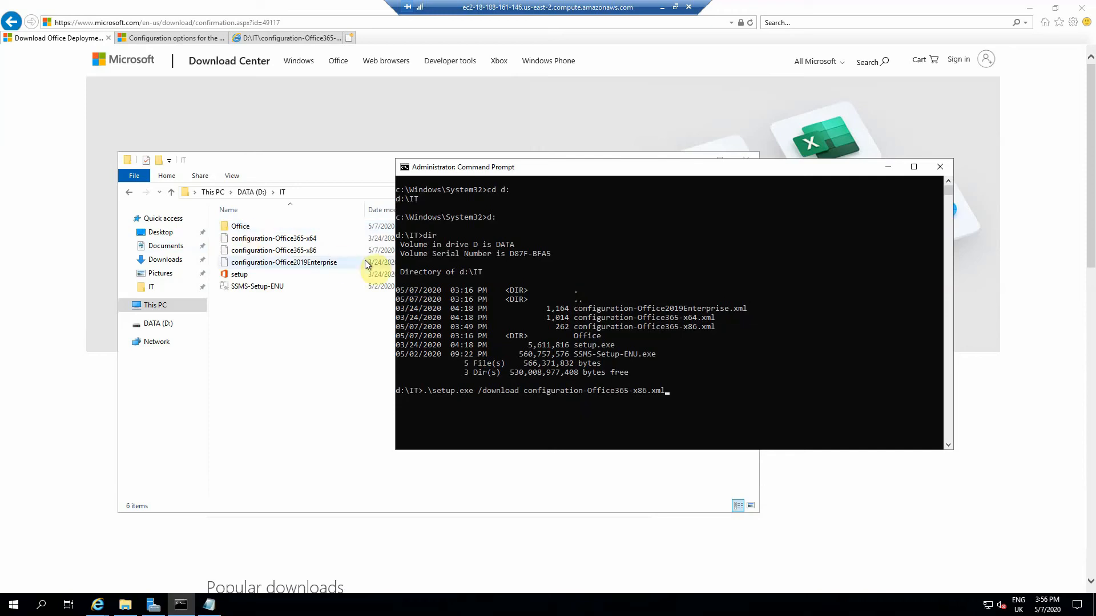
key("backspace")
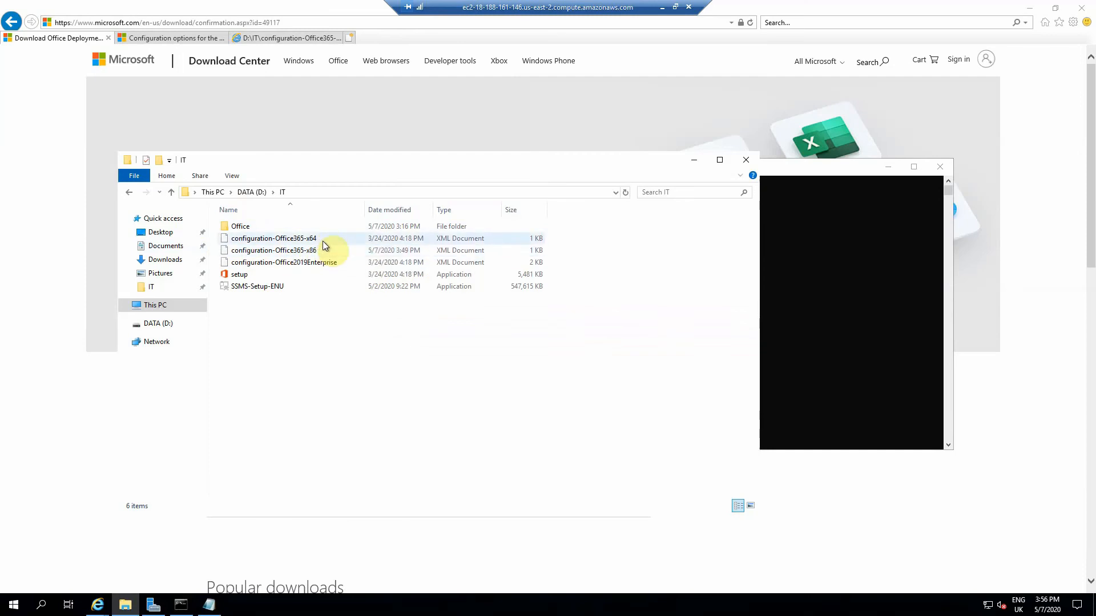
mouse_move(284, 250)
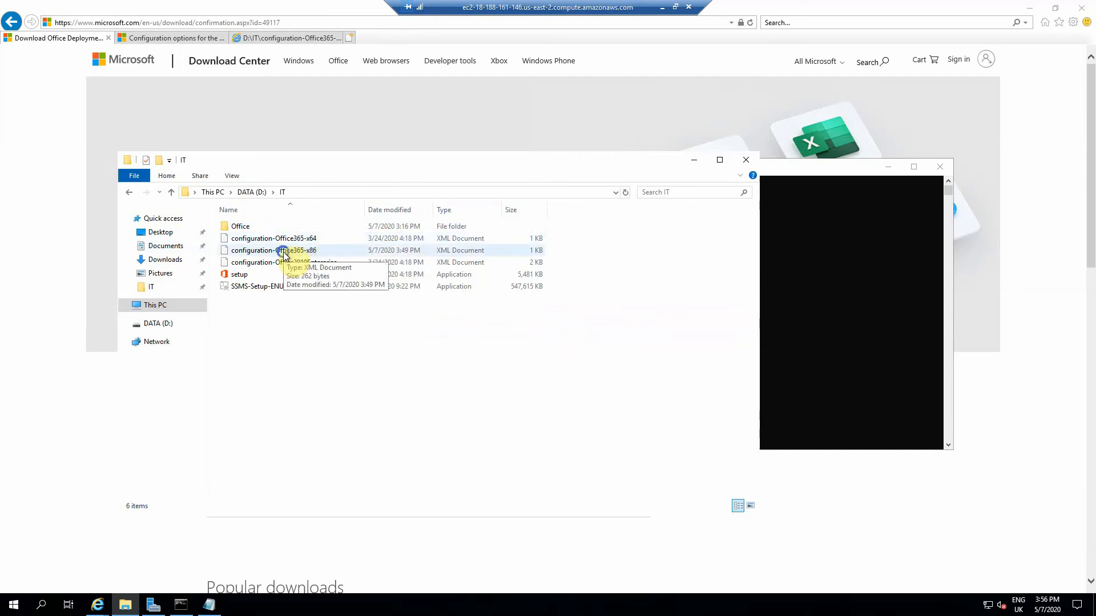
Edit configuration-Office365-x86.xml so it opens in Notepad.
right_click(279, 249)
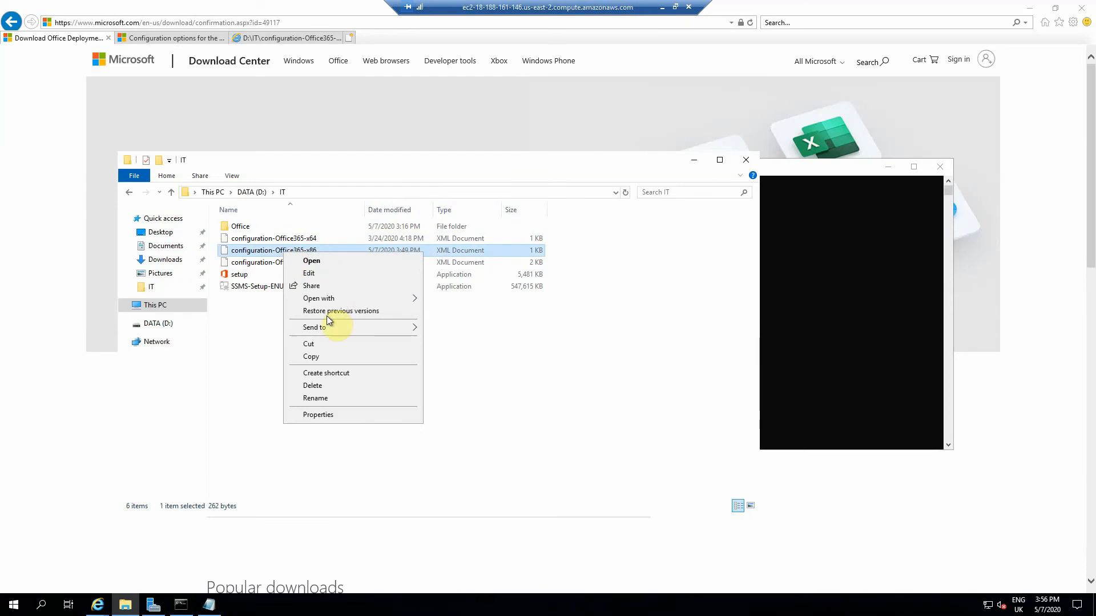
mouse_move(322, 307)
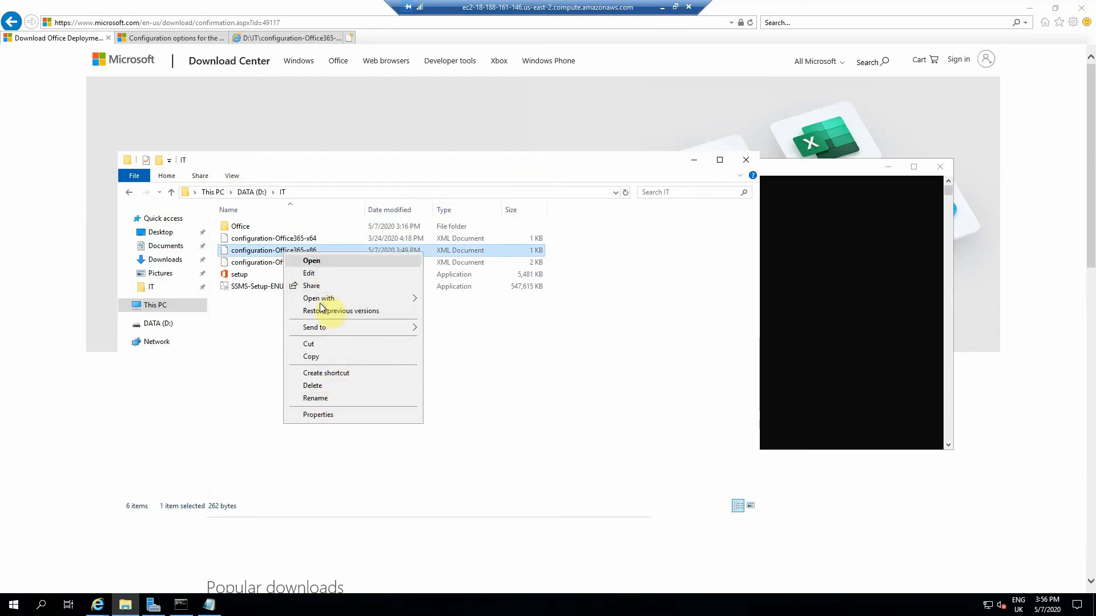
mouse_move(319, 298)
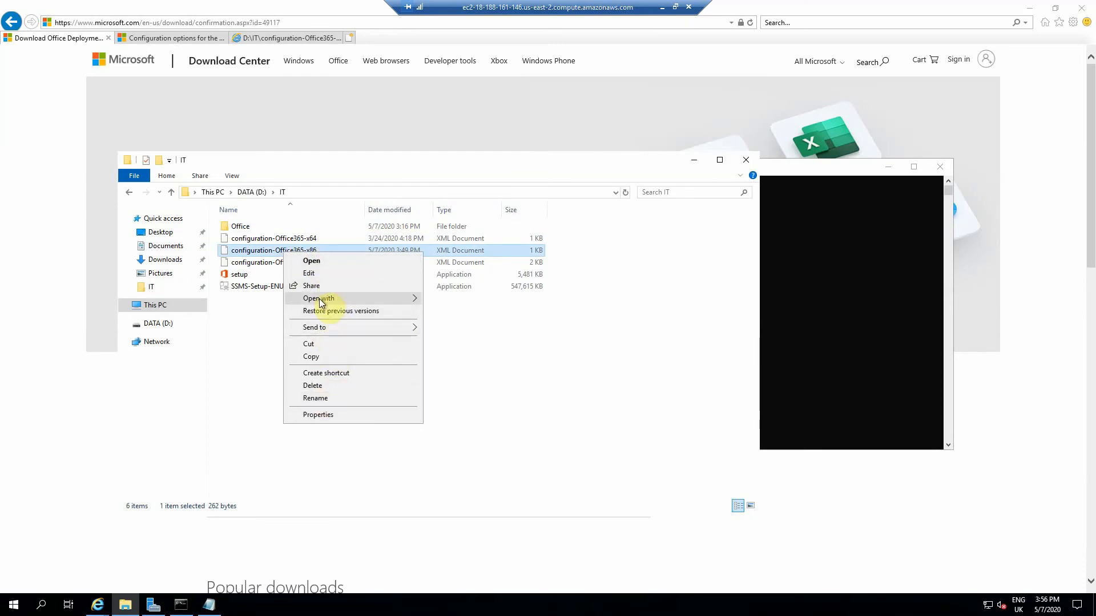
left_click(308, 273)
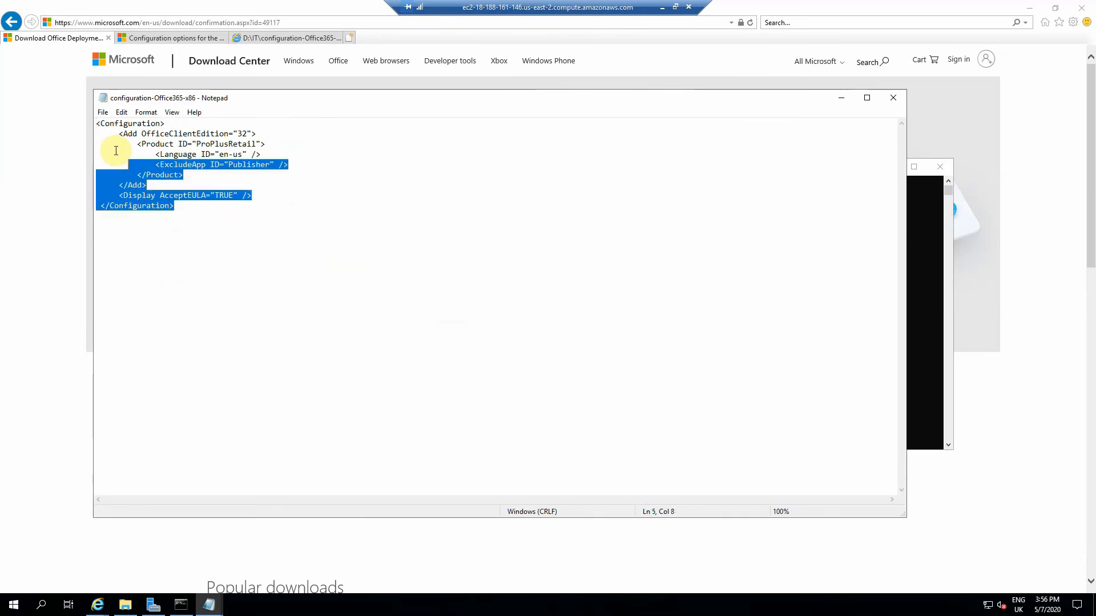
Highlight the Publisher exclusion, the whole file and the OfficeClientEdition line while reviewing the 32-bit configuration.
key("ctrl+a")
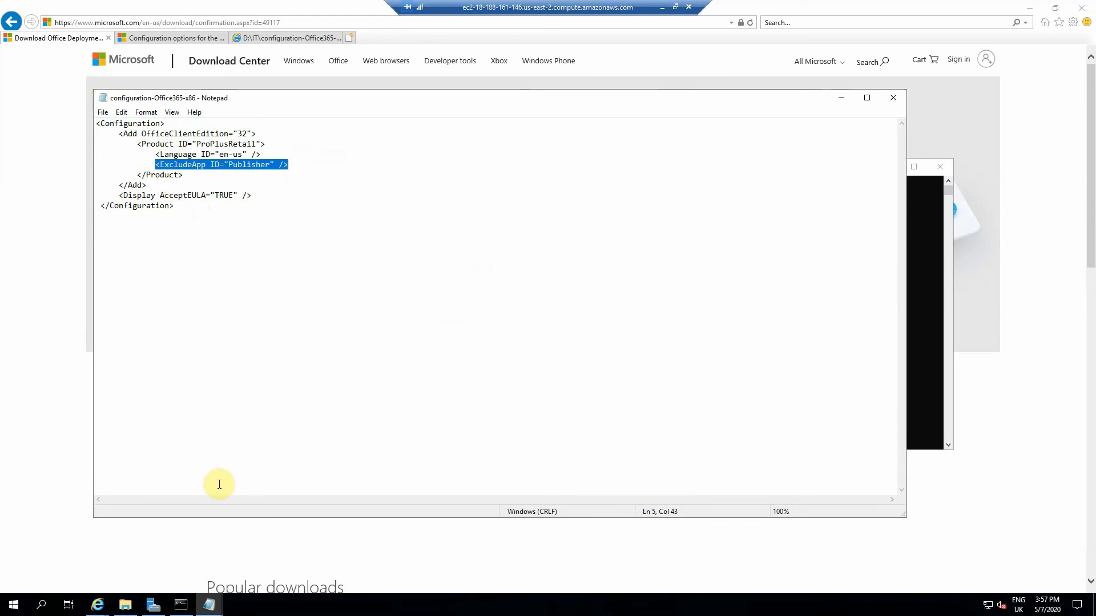
mouse_move(181, 211)
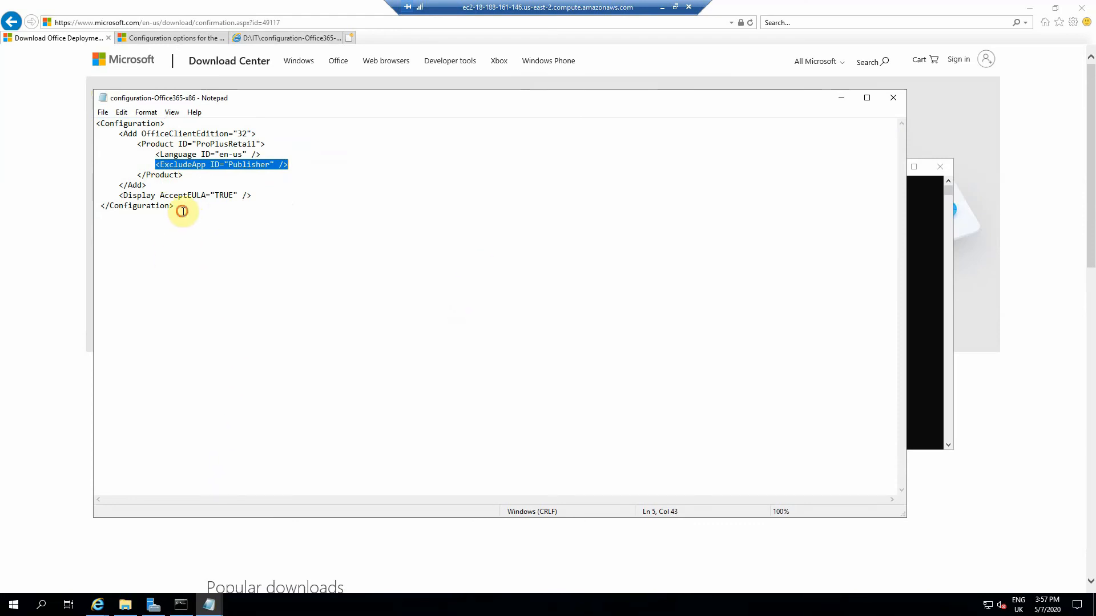
key("ctrl+a")
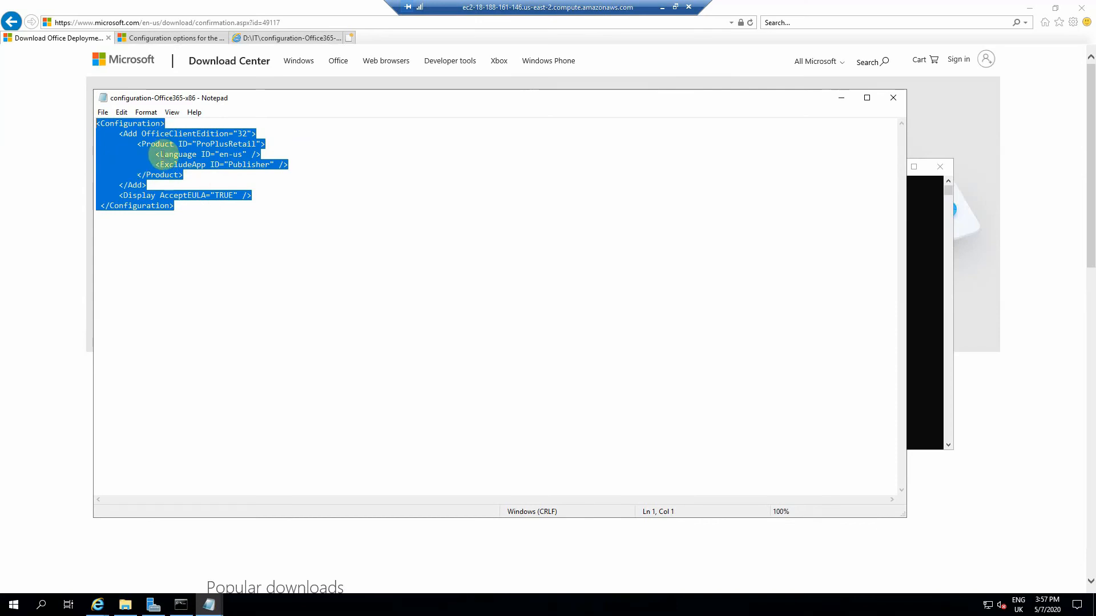
left_click(198, 154)
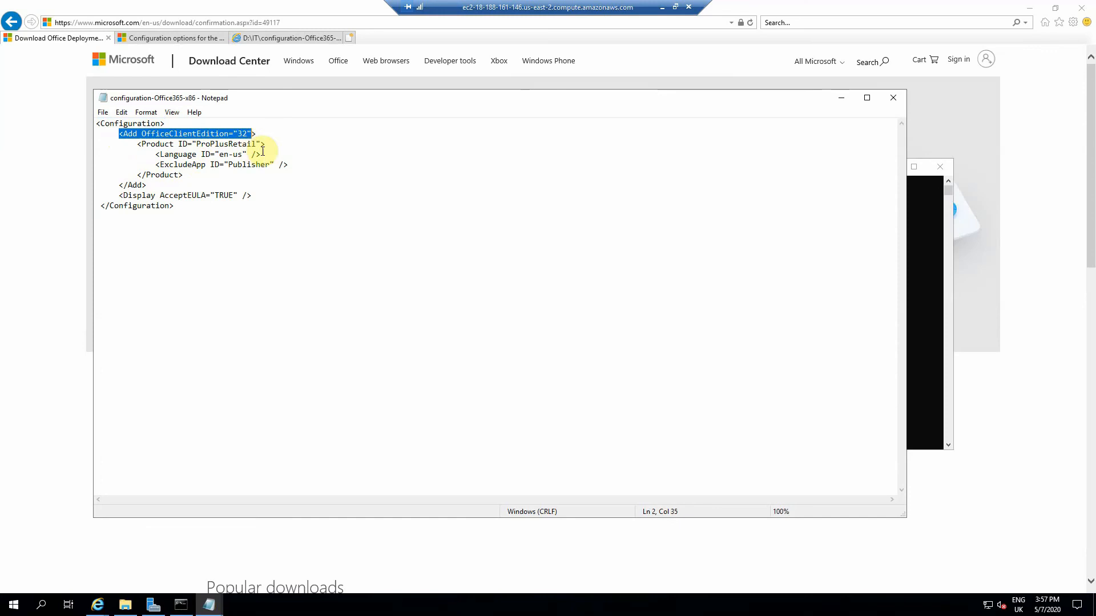
double_click(224, 144)
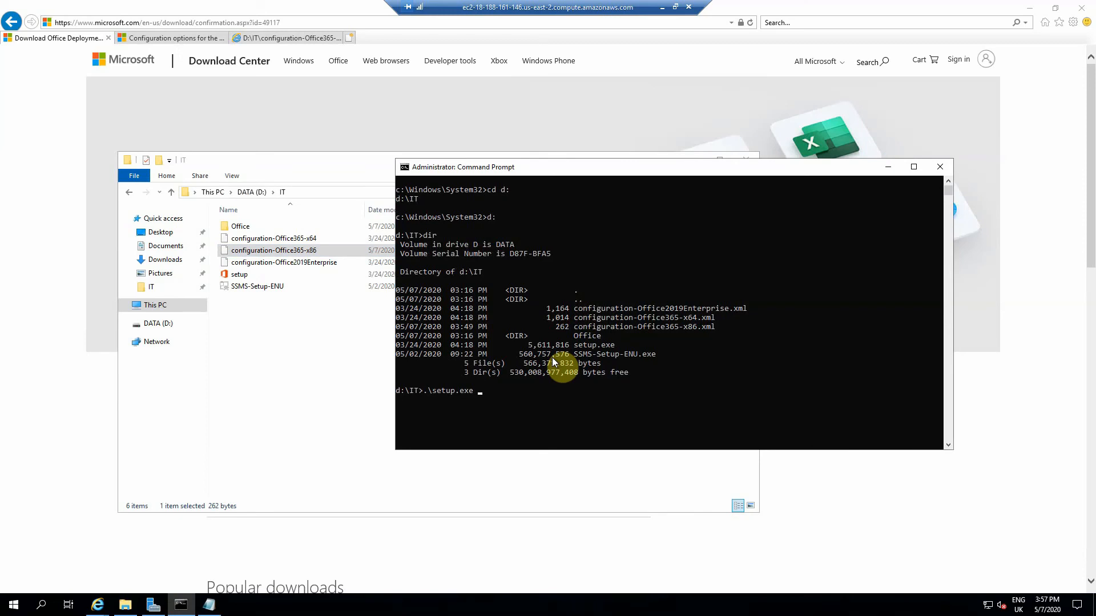
Run .\setup.exe /configure with the Office365 configuration XML to launch the Office installation.
type("/")
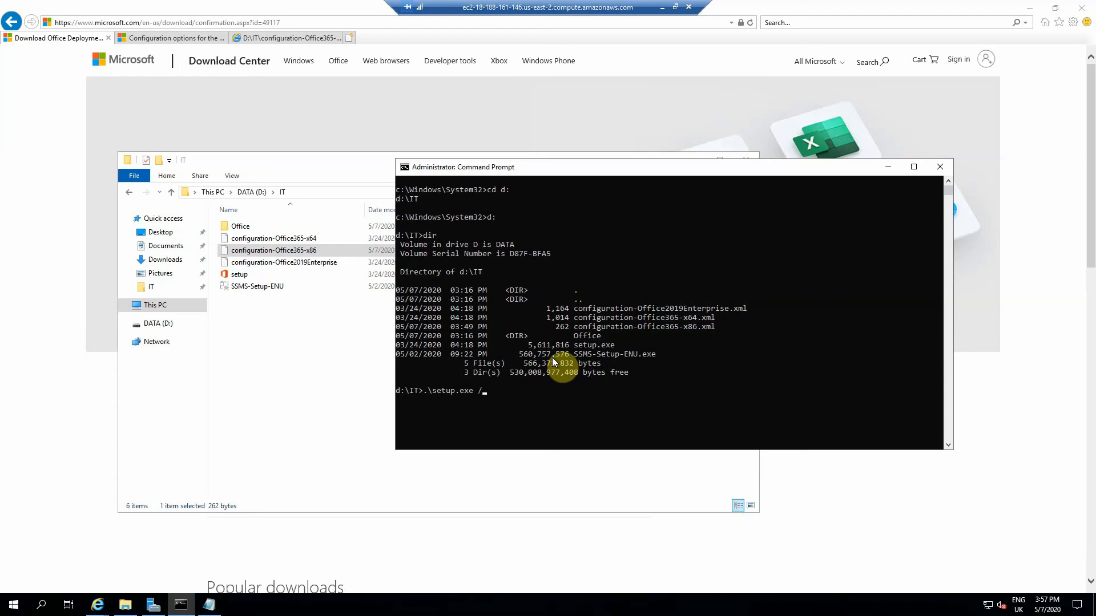
key("Backspace")
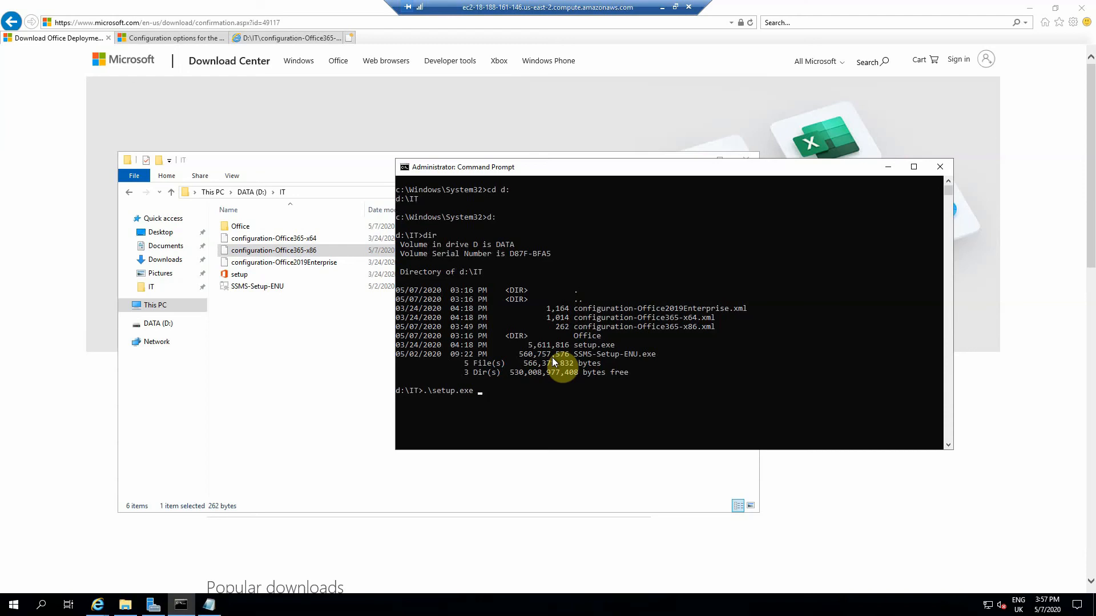
type("/configure")
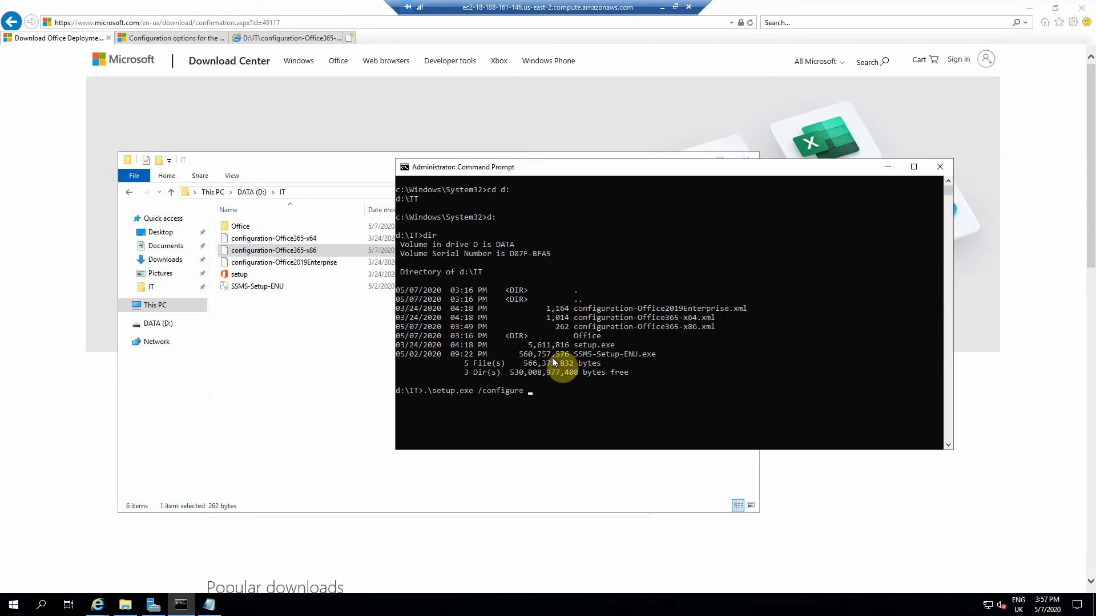
type("con")
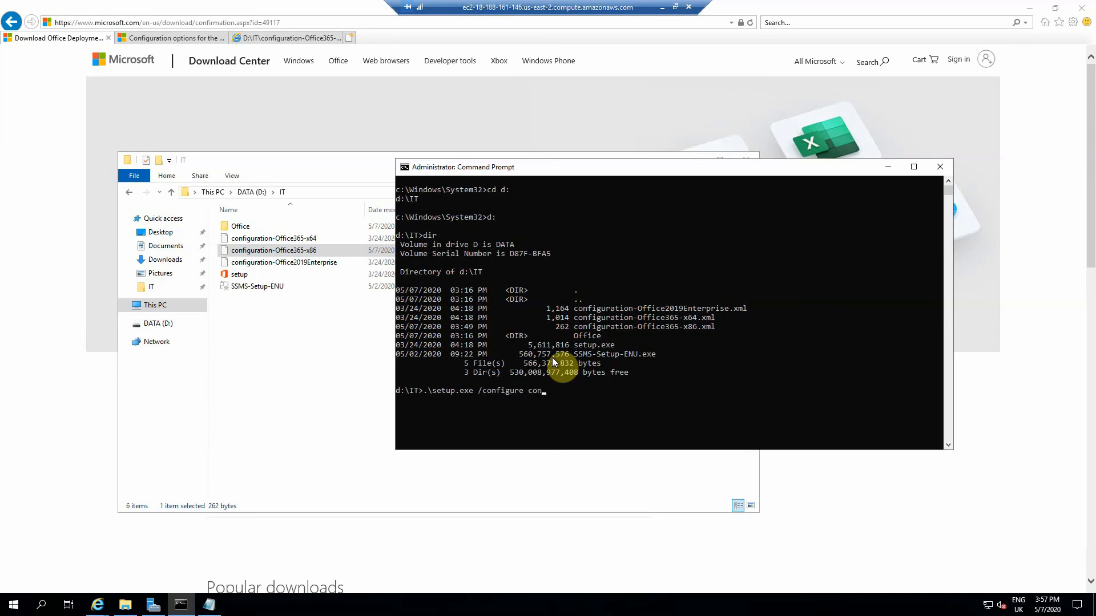
type("figuration-Office365-x64.xml")
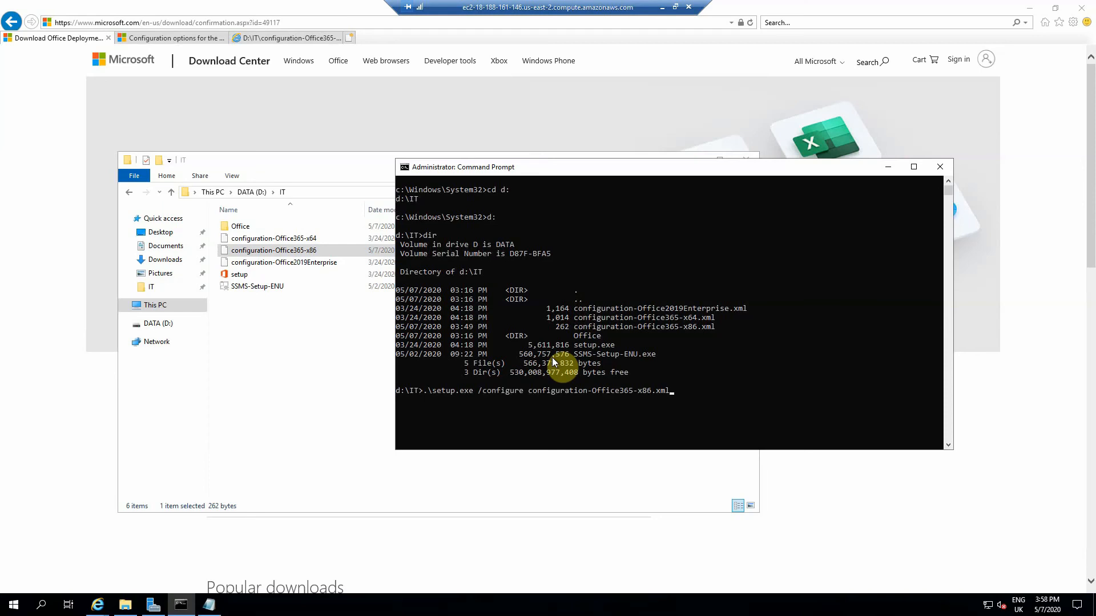
key("Return")
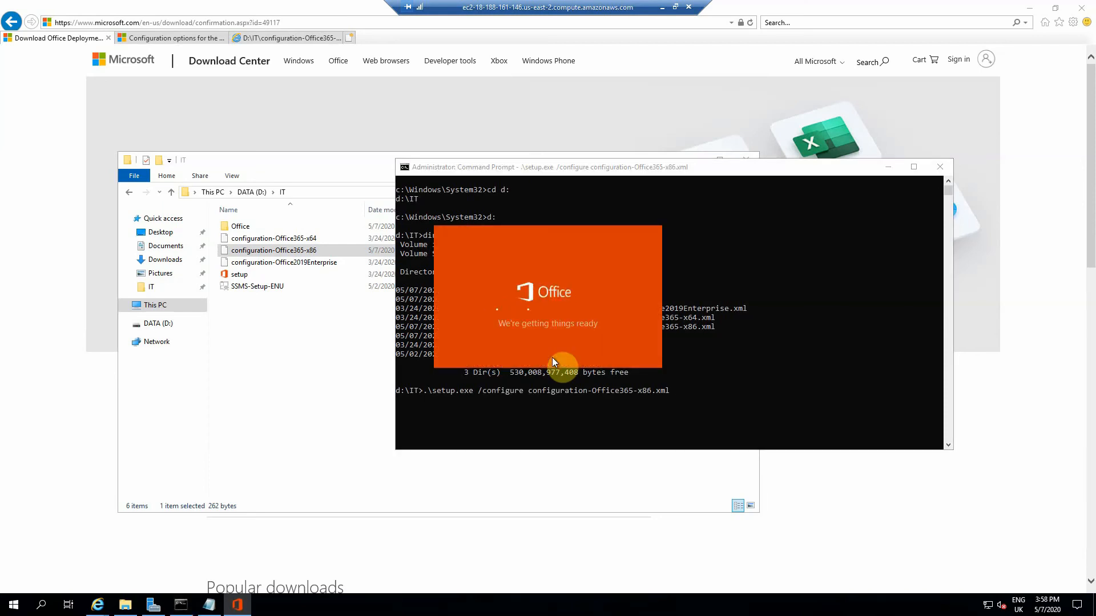
mouse_move(301, 359)
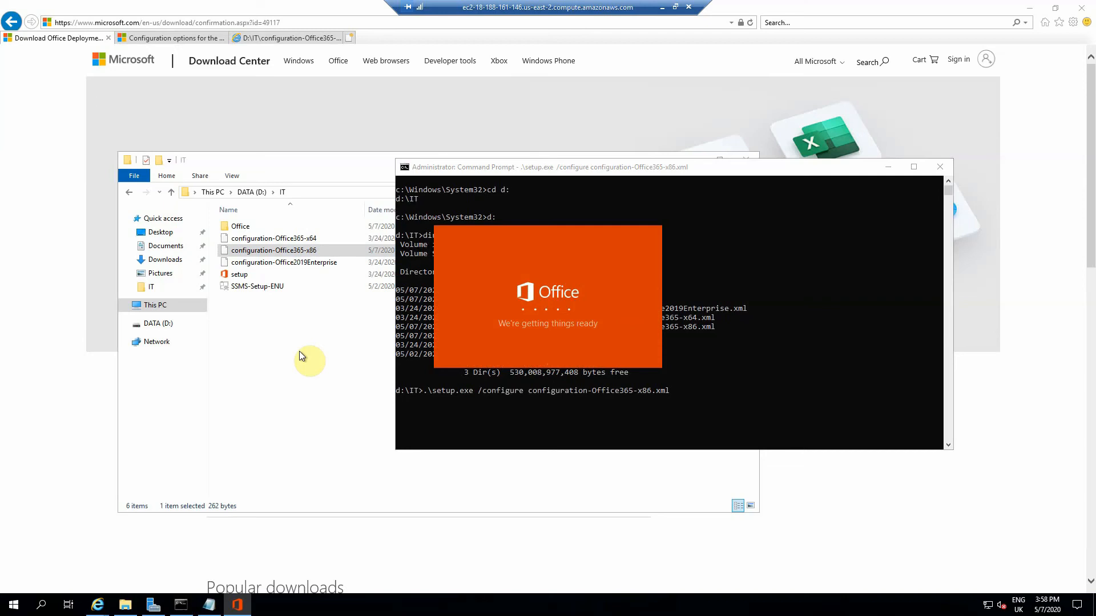
mouse_move(437, 304)
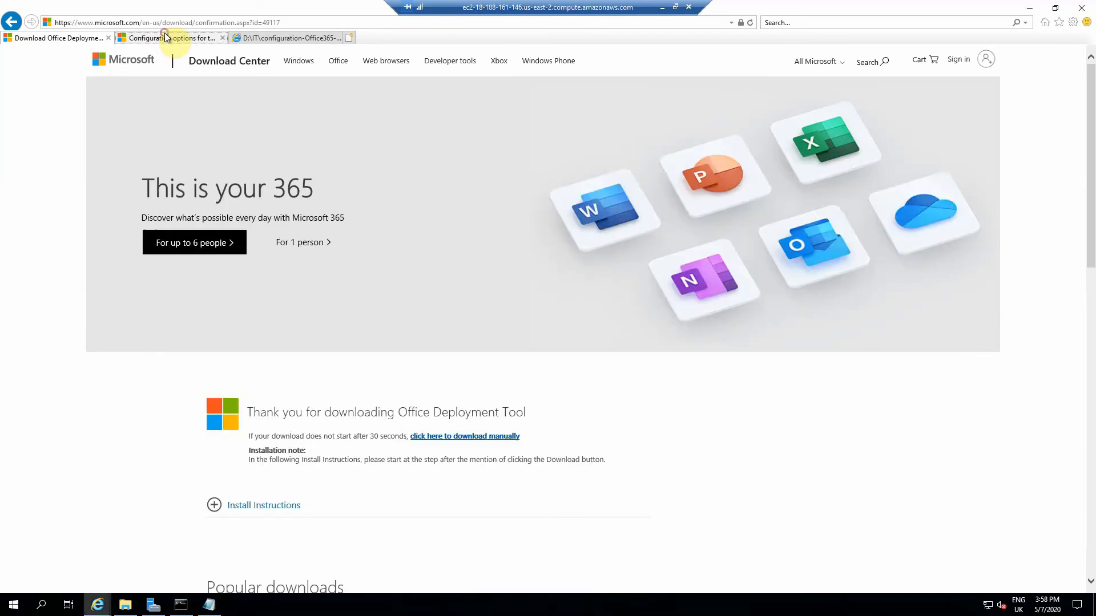
Review the SourcePath \\Server\Share example on the Docs page, checking it against the IT folder.
left_click(167, 37)
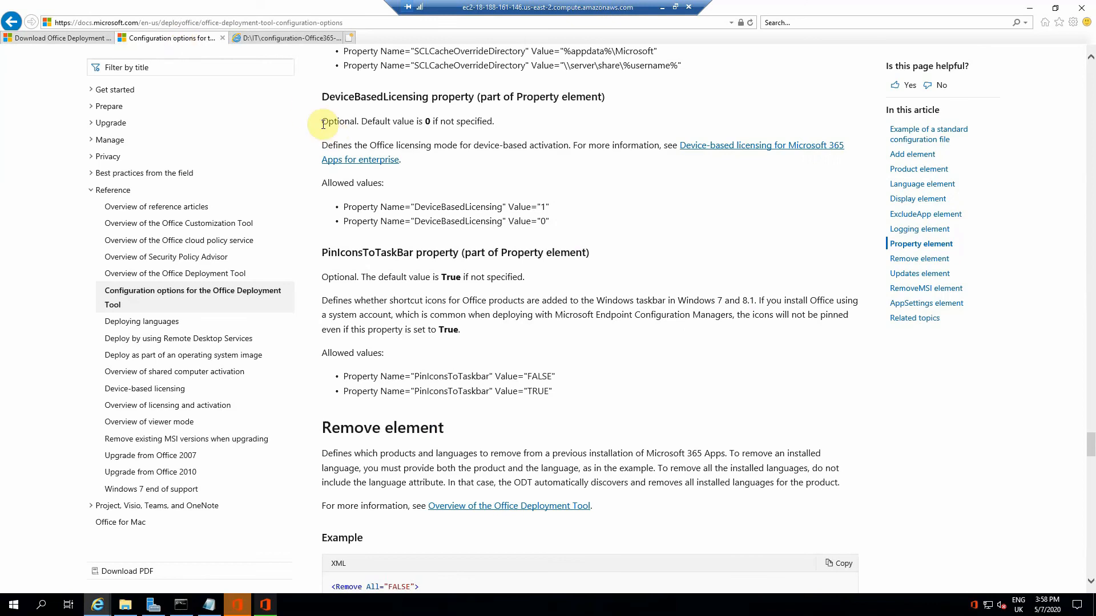
mouse_move(627, 257)
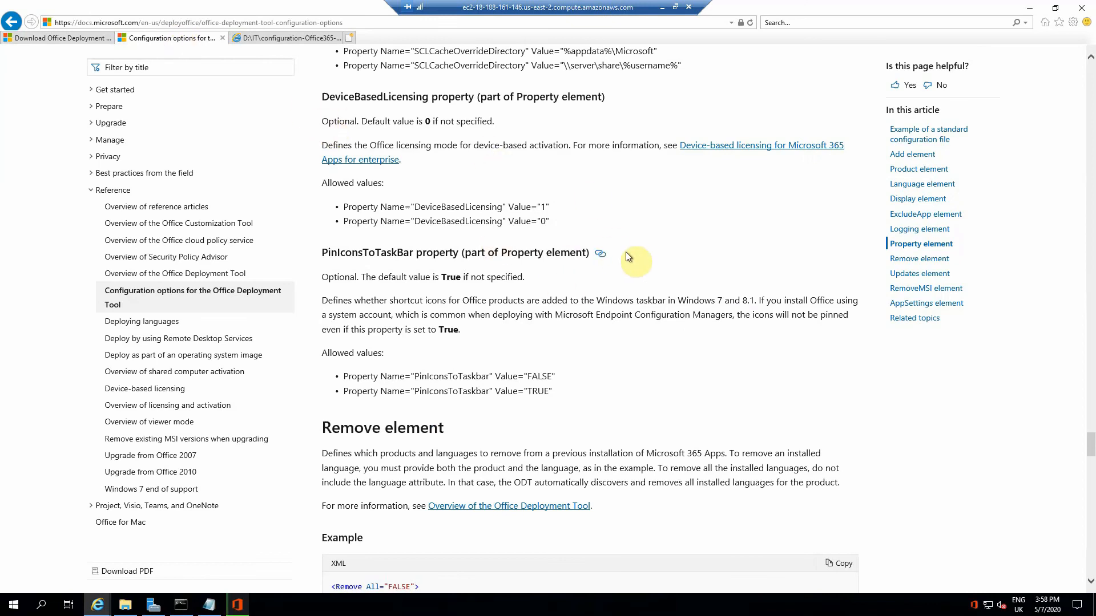
scroll("up", 3)
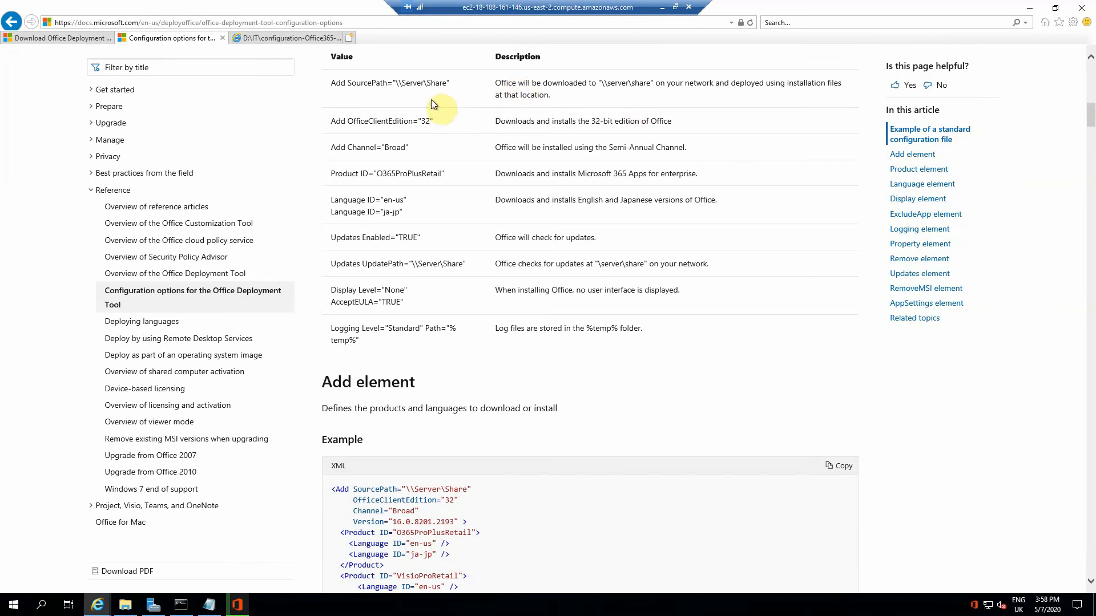
mouse_move(473, 91)
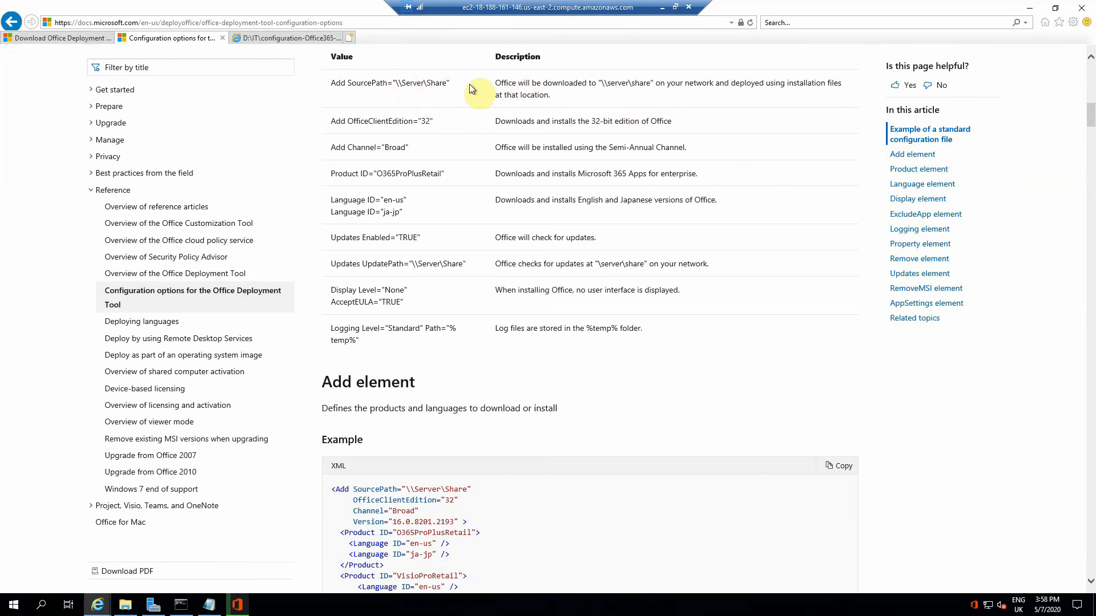
double_click(419, 82)
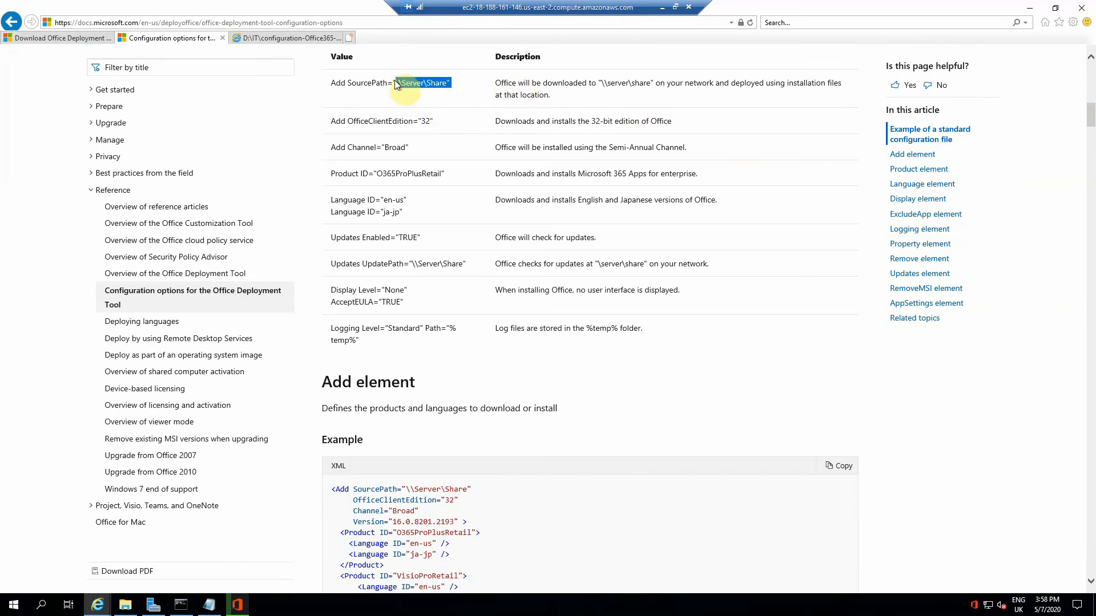
triple_click(391, 82)
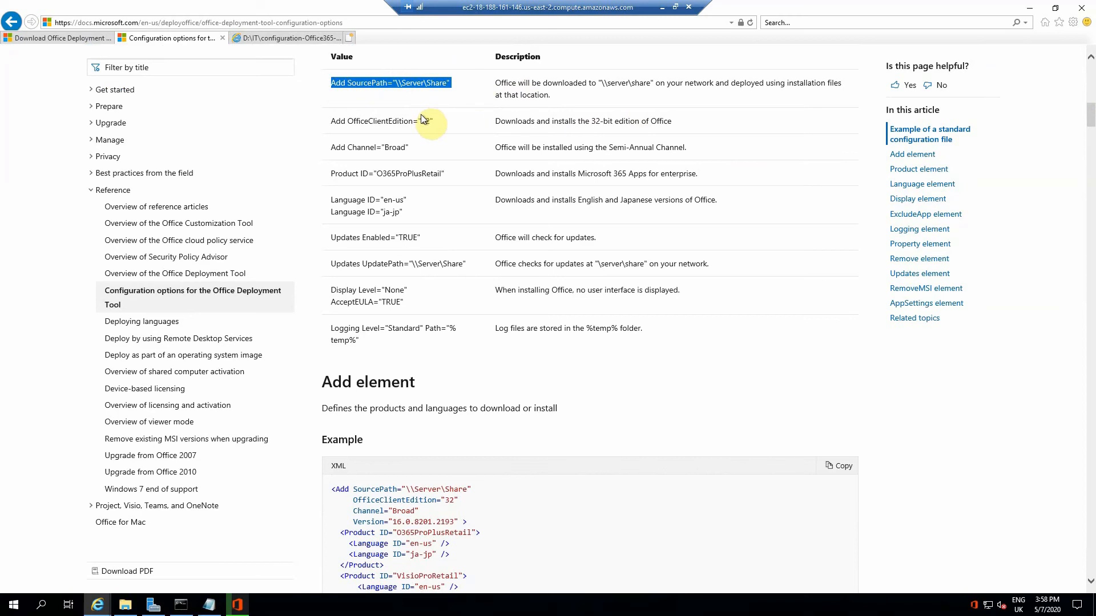
left_click(124, 605)
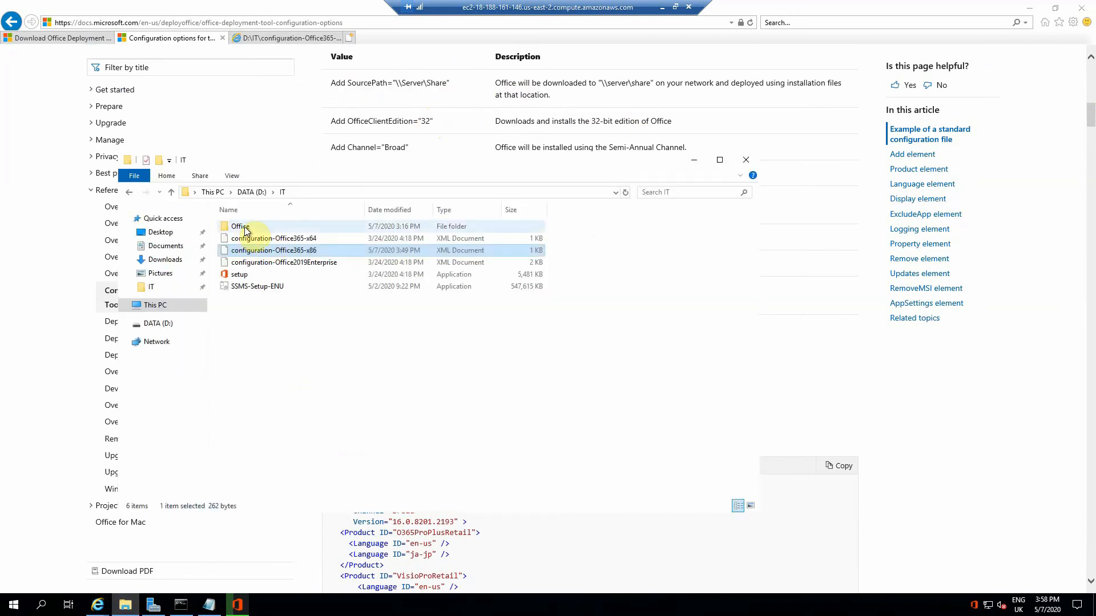
mouse_move(262, 230)
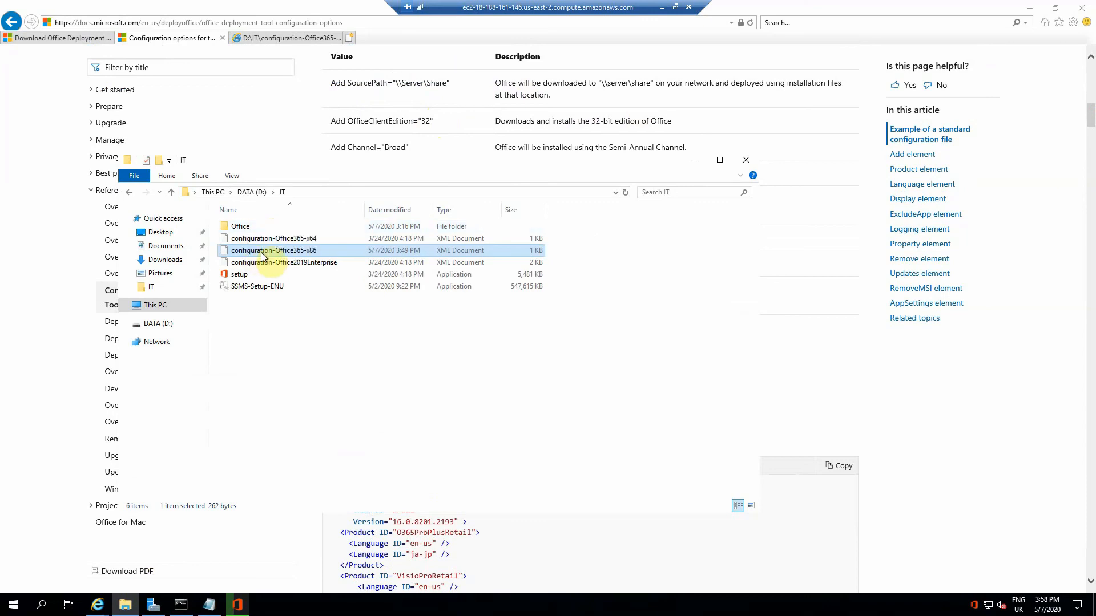
mouse_move(241, 254)
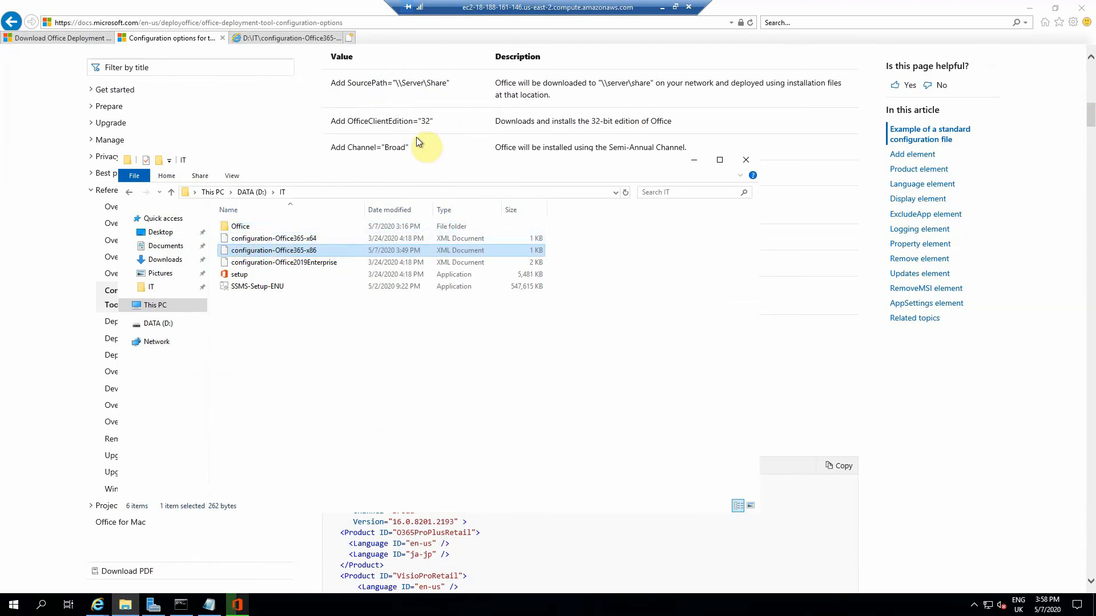
Back on the Docs example table, highlight the 32-bit OfficeClientEdition and Logging values.
left_click(745, 160)
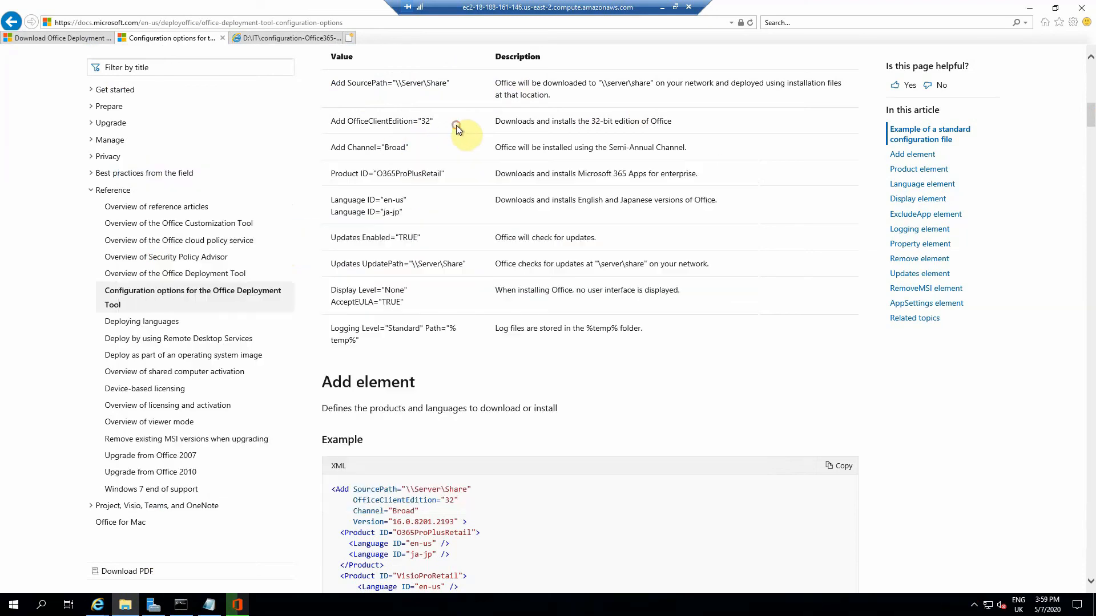
double_click(388, 121)
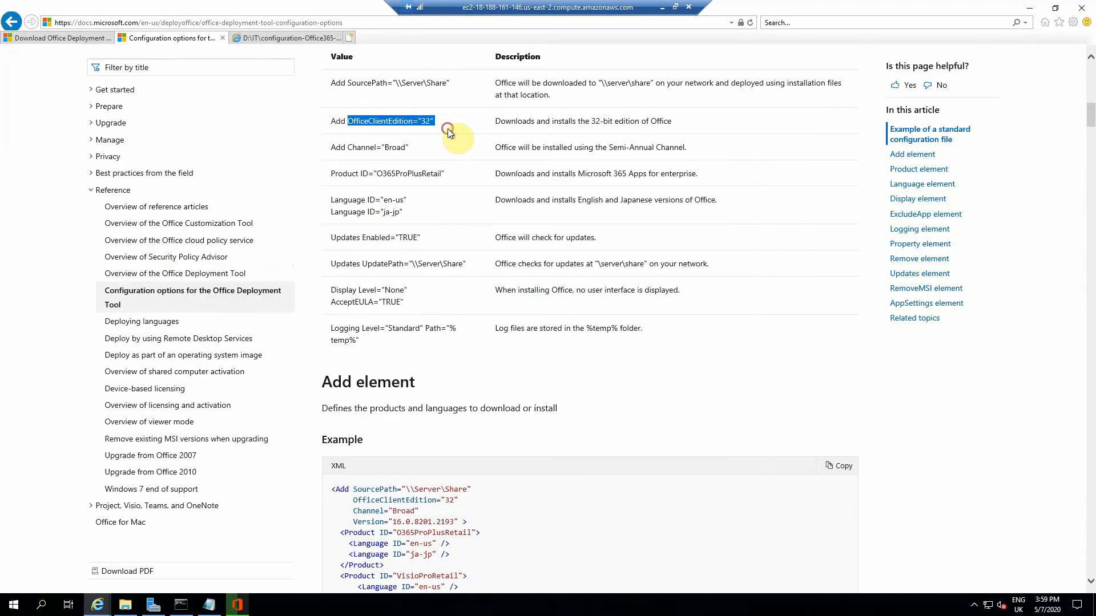
mouse_move(460, 145)
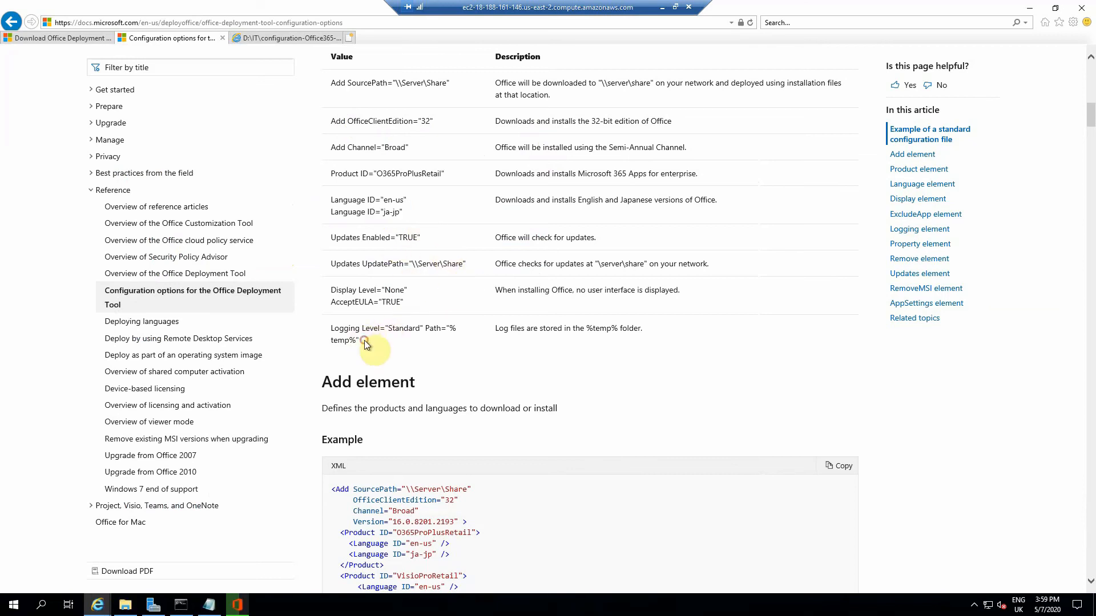
double_click(363, 333)
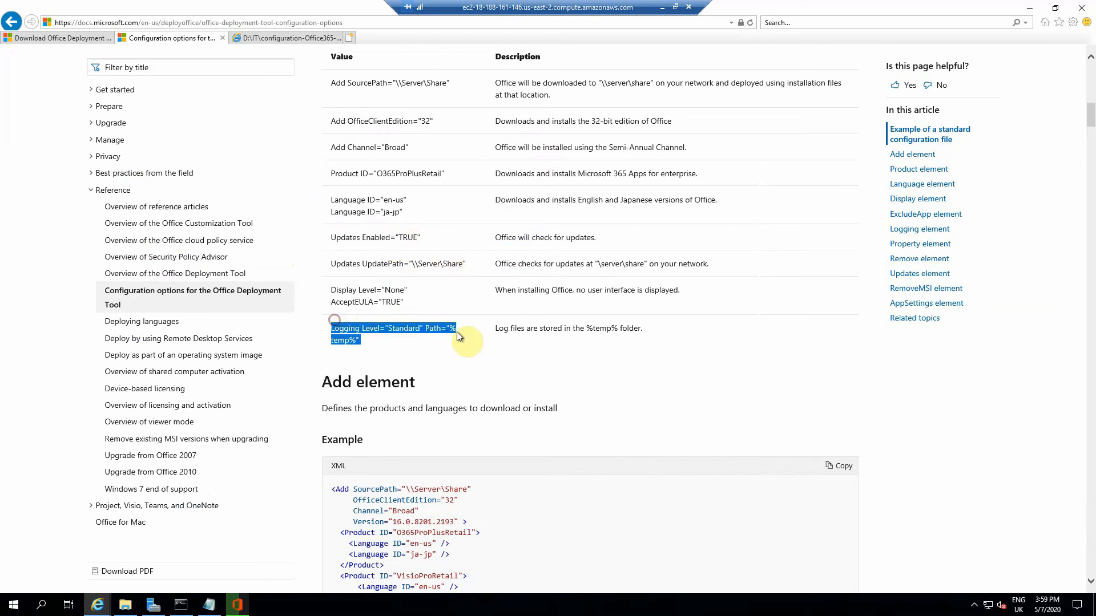
mouse_move(383, 344)
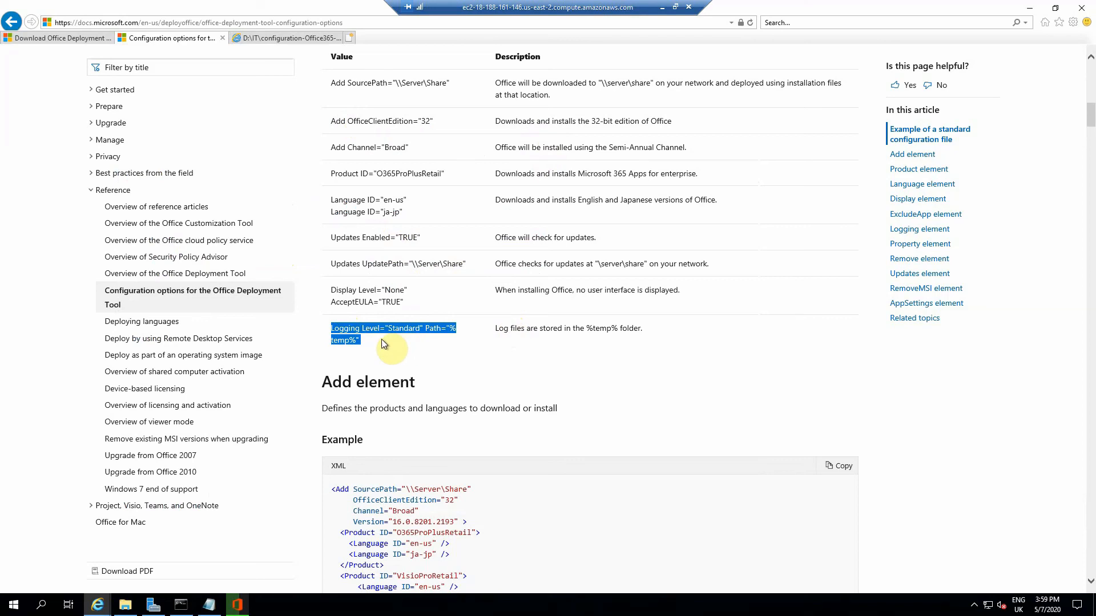
mouse_move(401, 346)
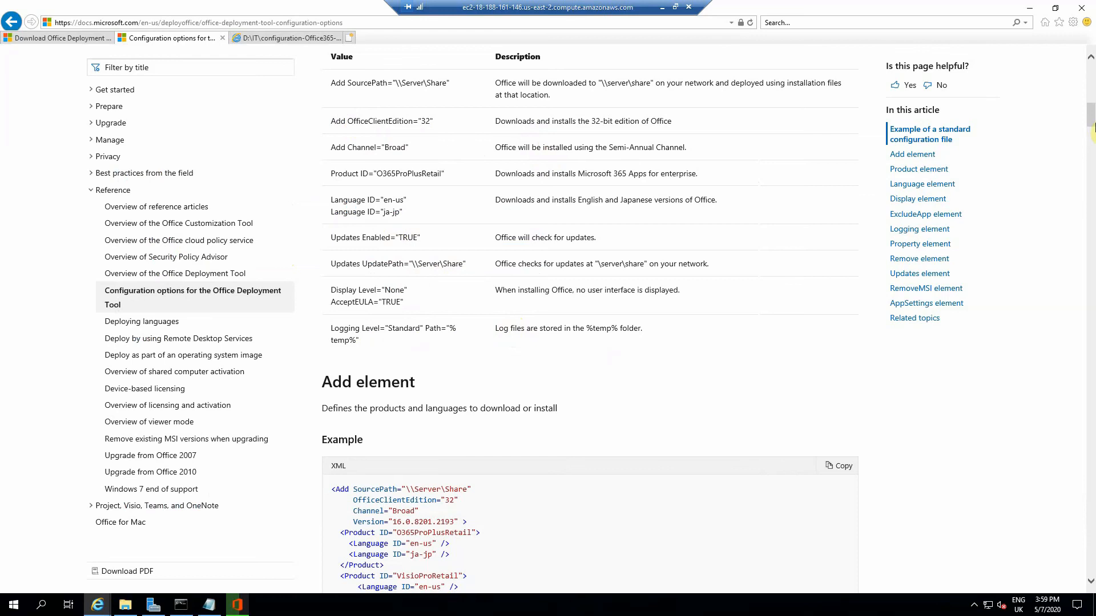
Scroll to the ExcludeApp element section and highlight its ExcludeApp ID="Publisher" example line.
scroll("down", 3)
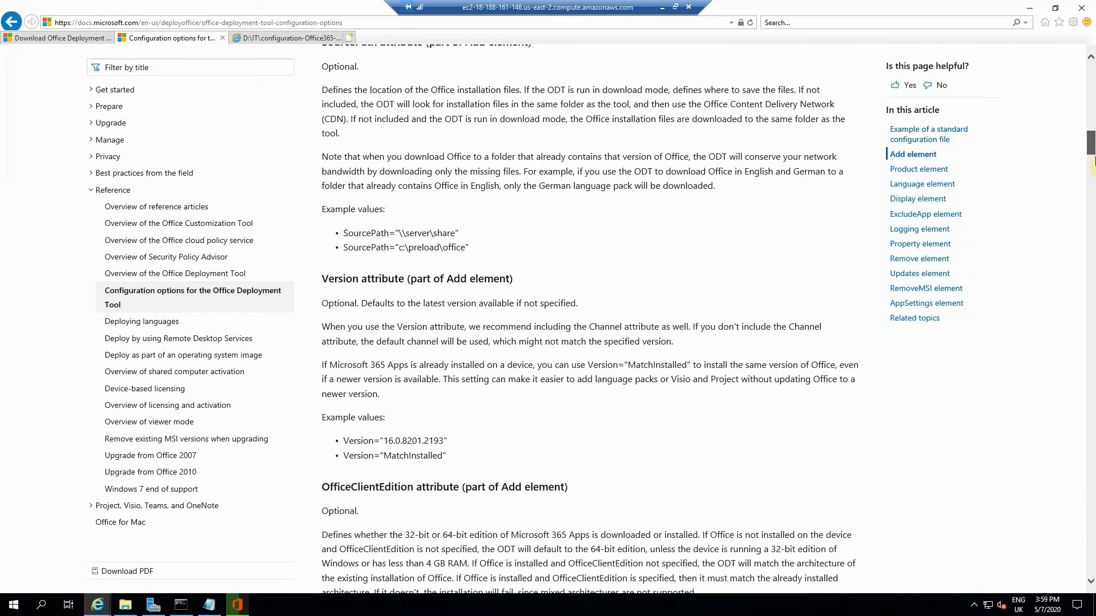
scroll("down", 3)
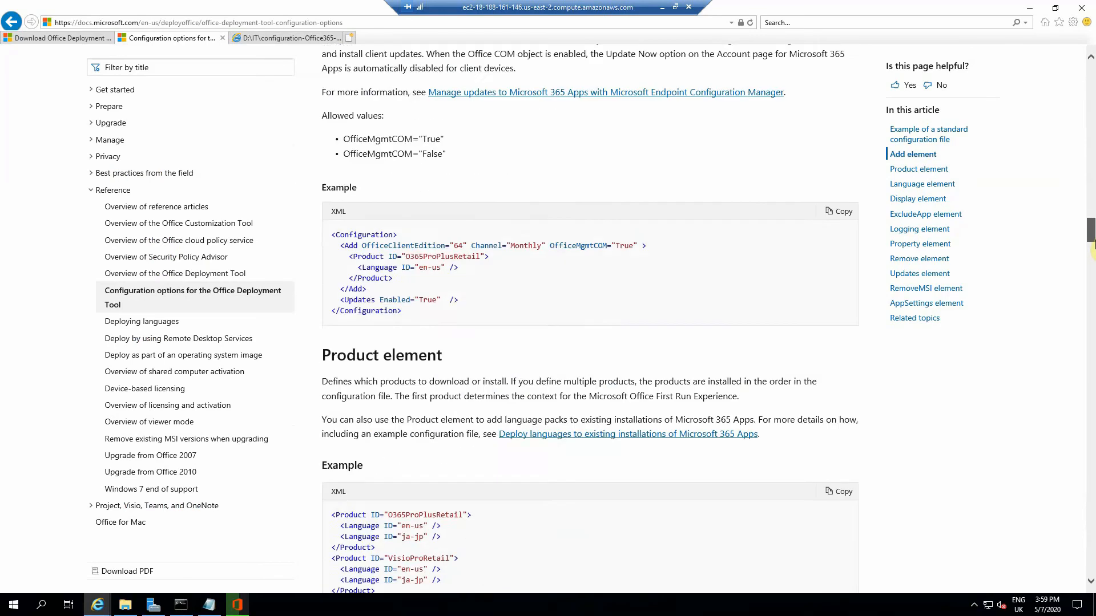
scroll("down", 3)
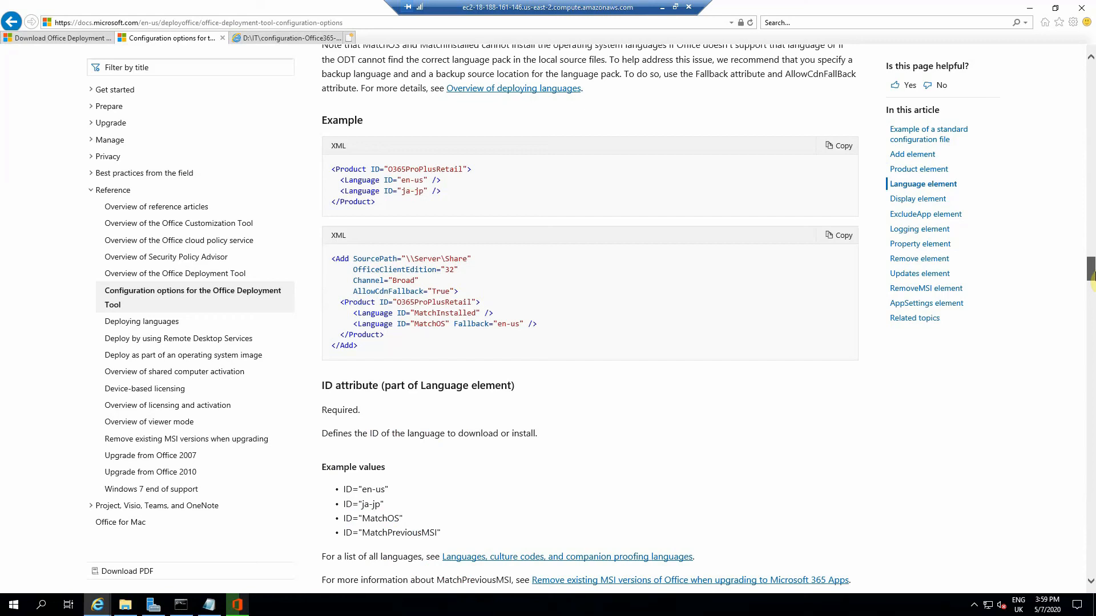
scroll("down", 3)
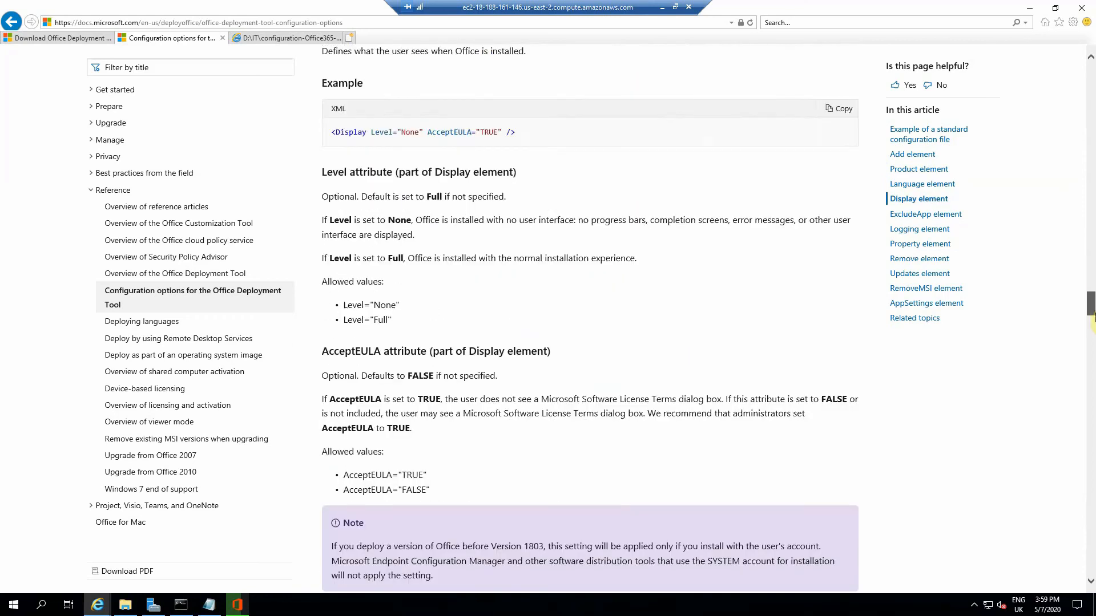
scroll("down", 3)
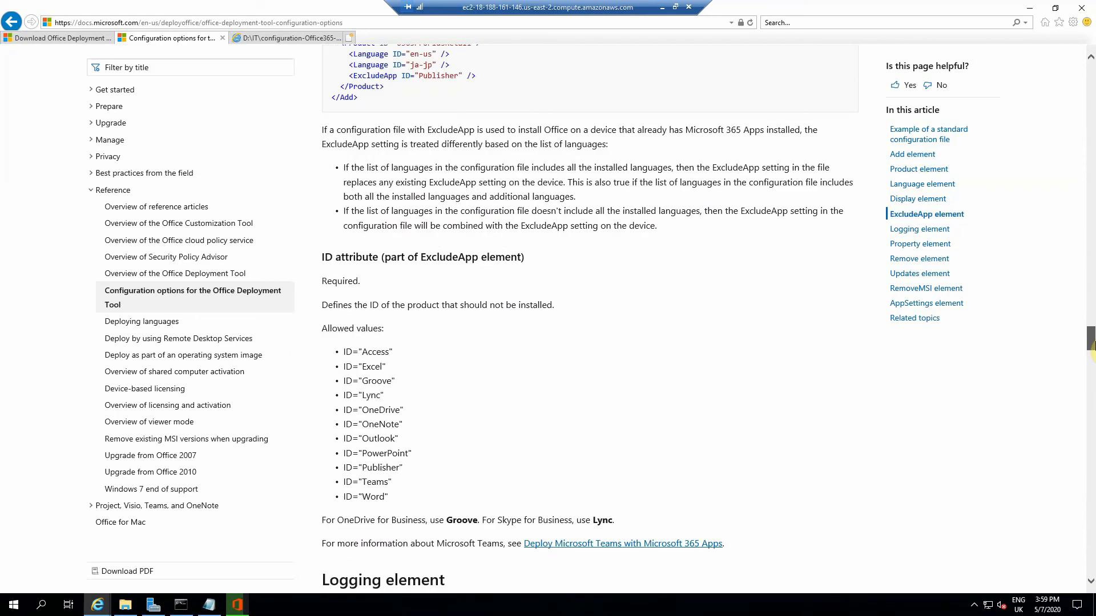
scroll("down", 3)
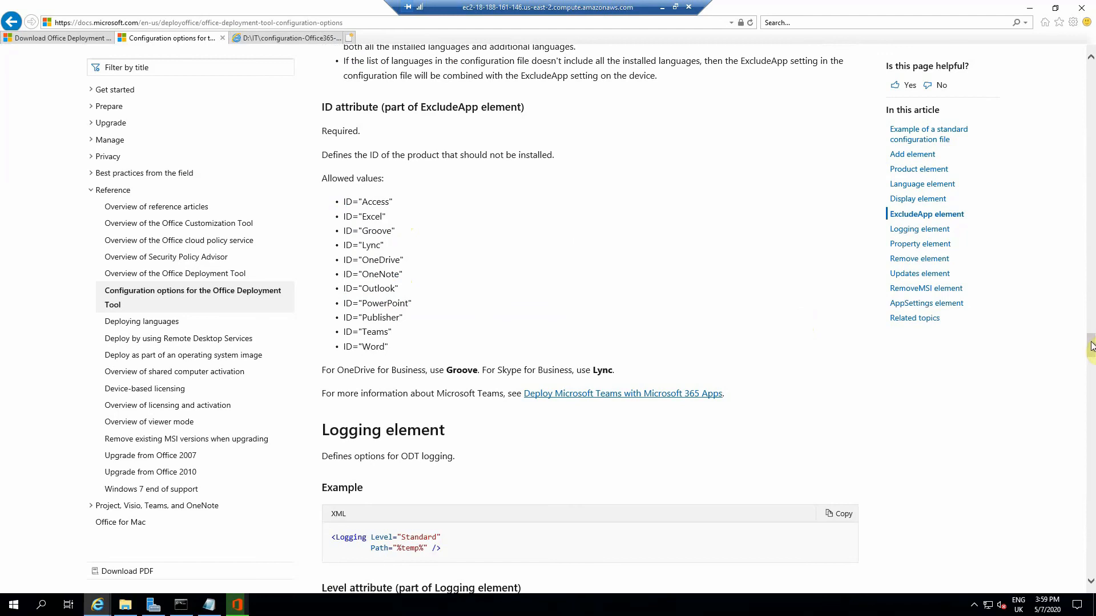
scroll("up", 3)
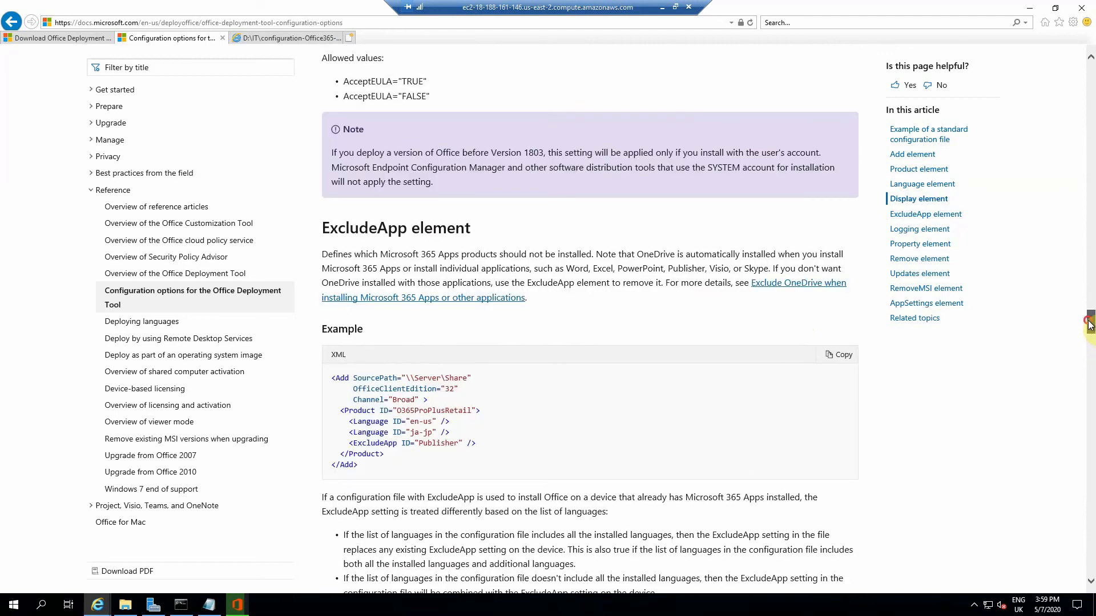
scroll("down", 3)
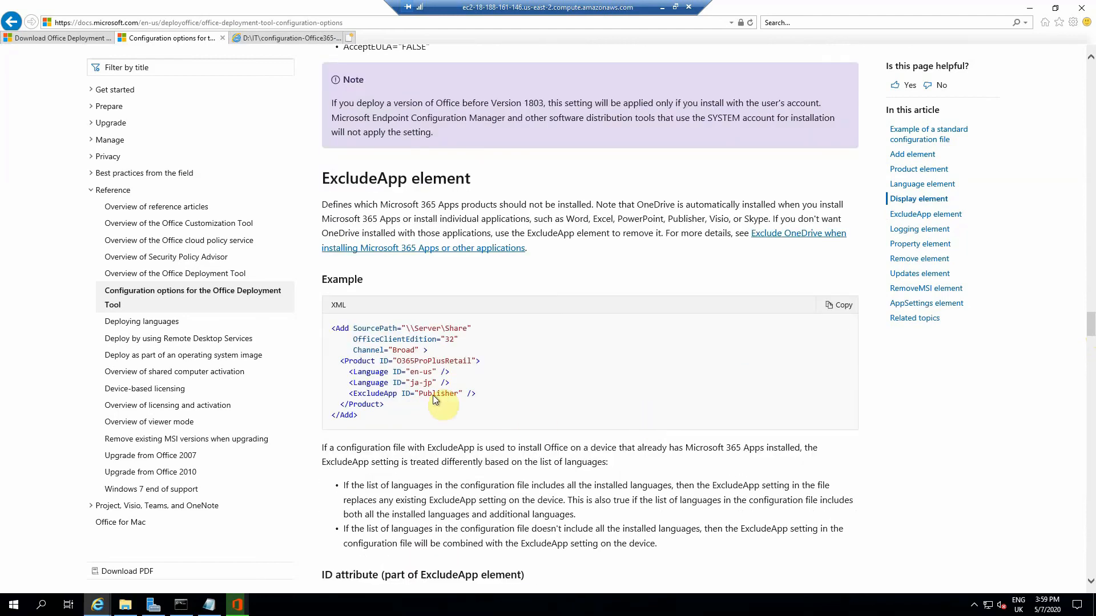
mouse_move(495, 395)
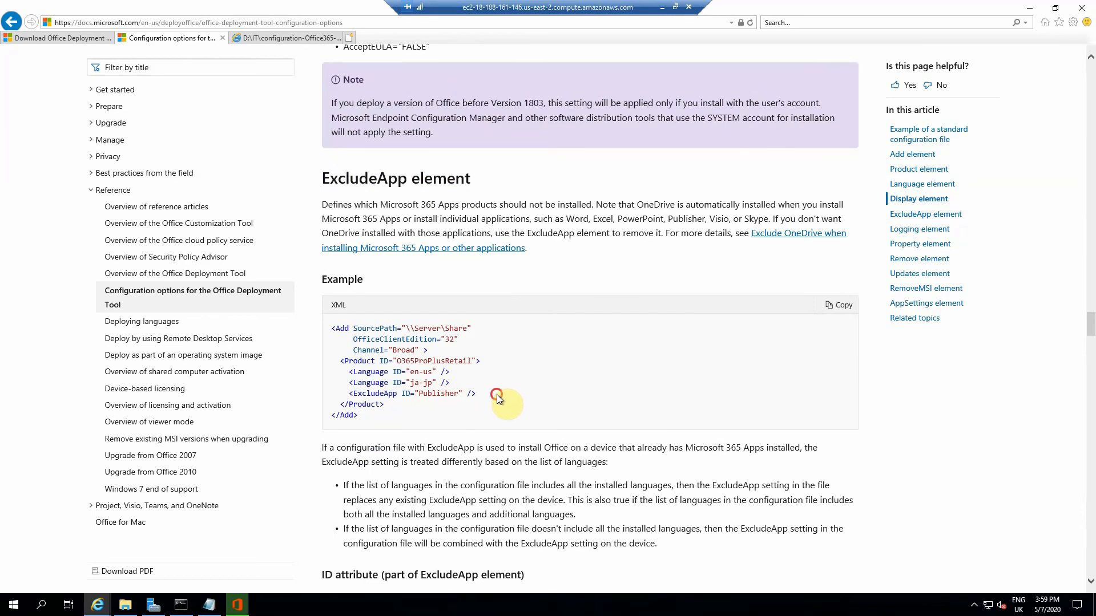
double_click(392, 393)
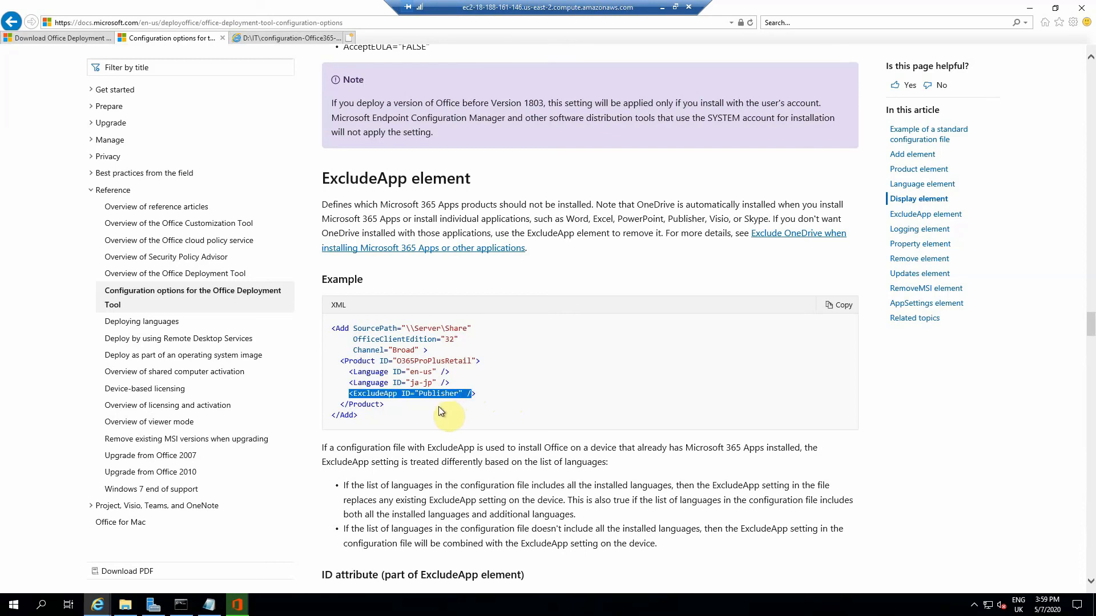
mouse_move(399, 471)
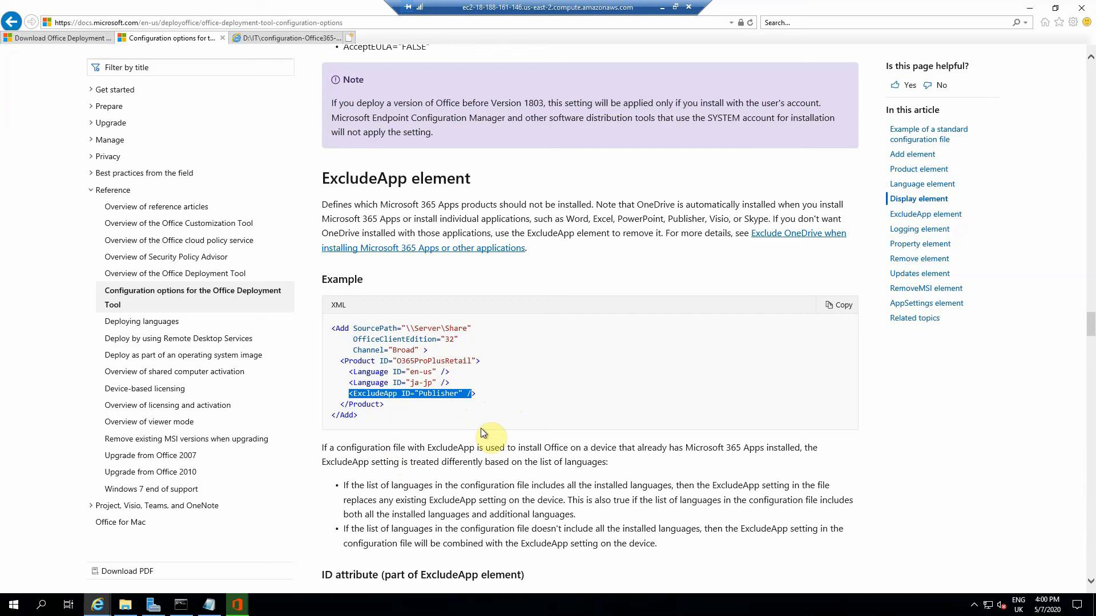
mouse_move(237, 605)
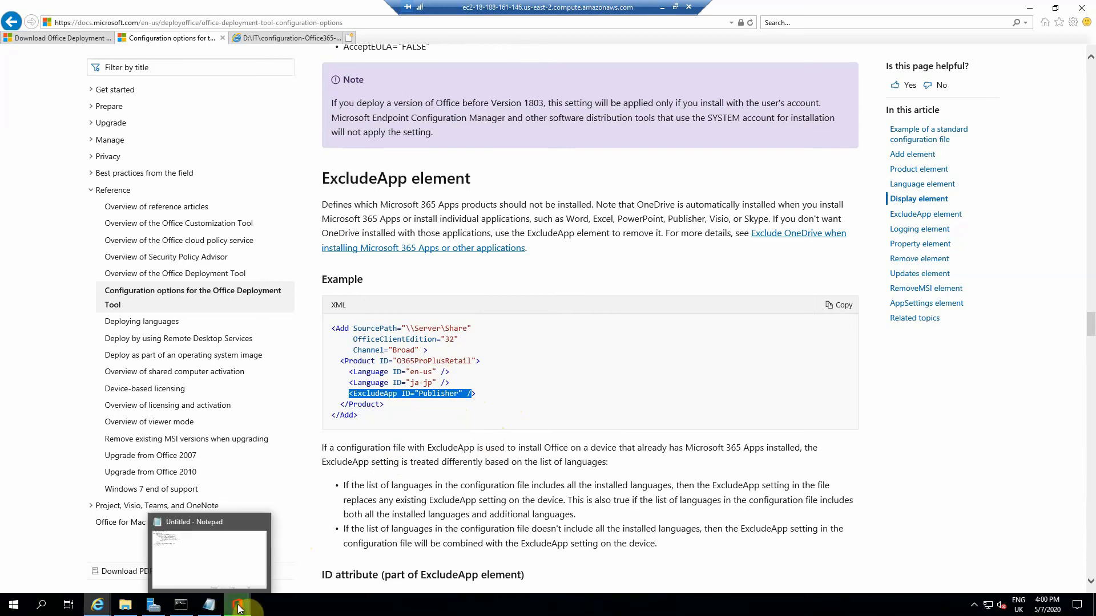
Bring the Office installer forward until it reports Office is installed, then show the Start menu.
left_click(238, 605)
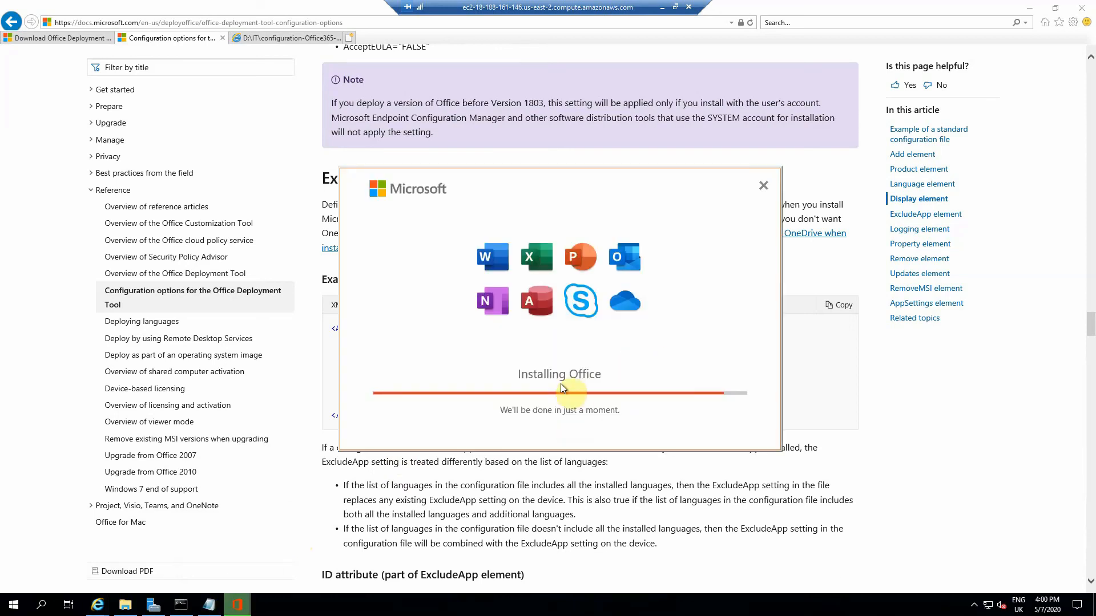
mouse_move(649, 372)
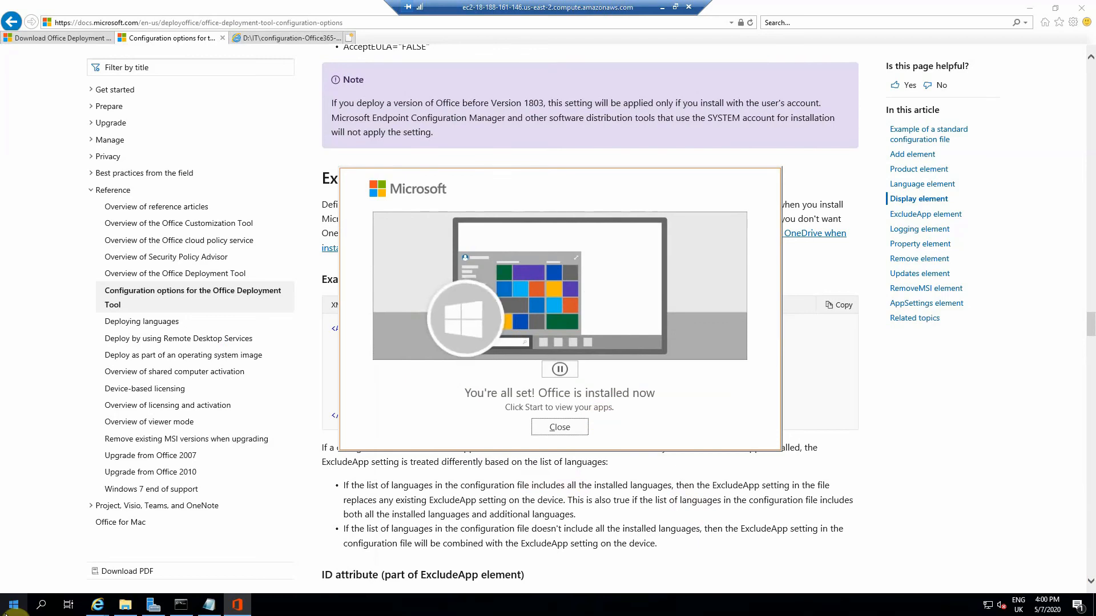
left_click(11, 604)
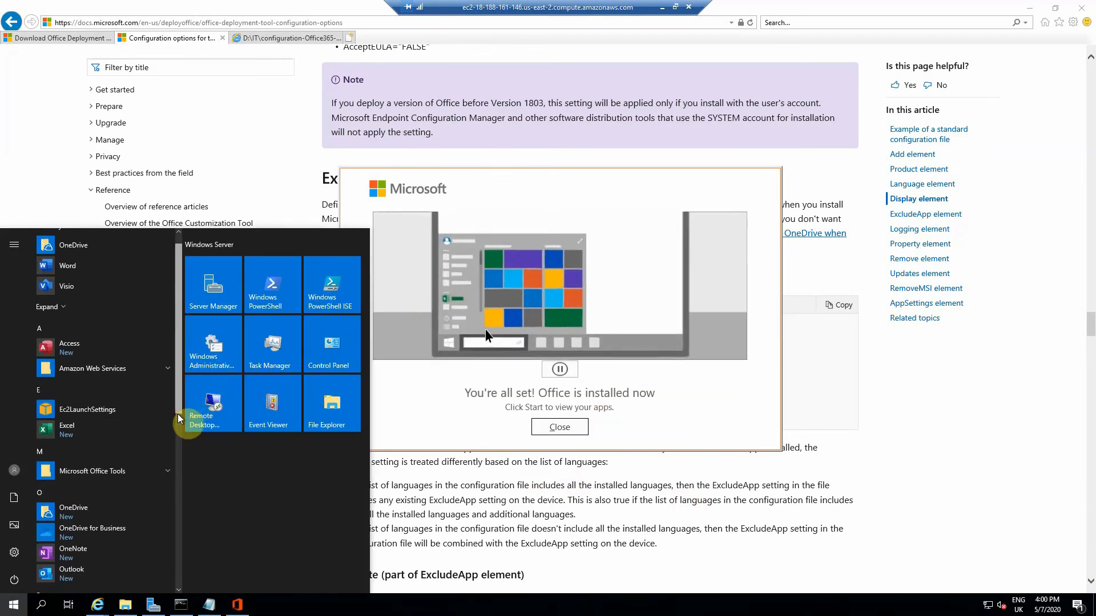
Scroll the Start menu app list to confirm Access, Excel, OneNote, Outlook, PowerPoint and Word, with no Publisher.
scroll("down", 3)
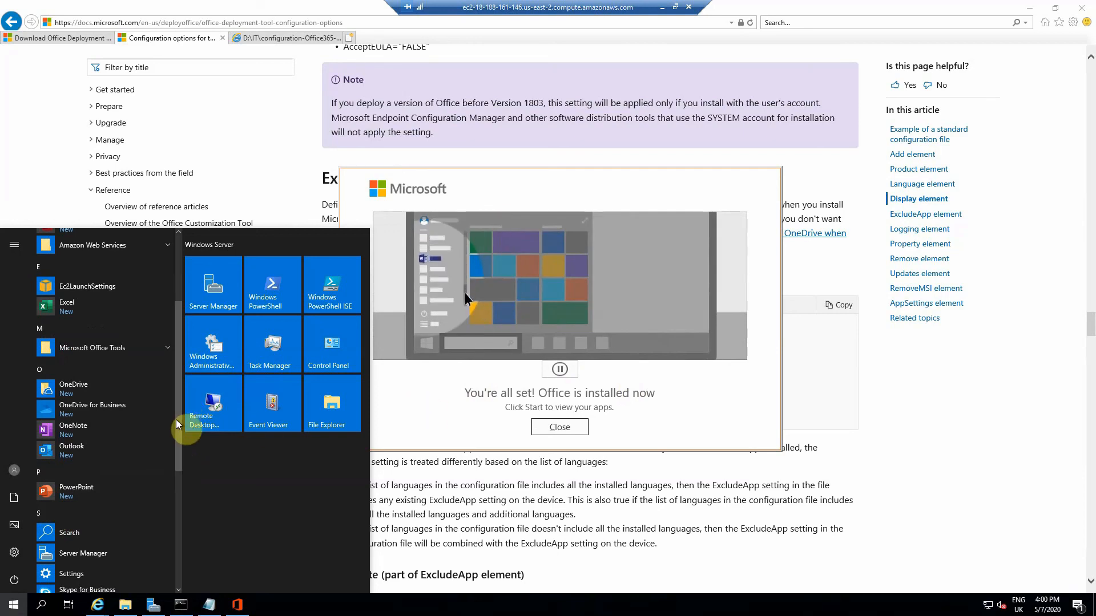
scroll("up", 3)
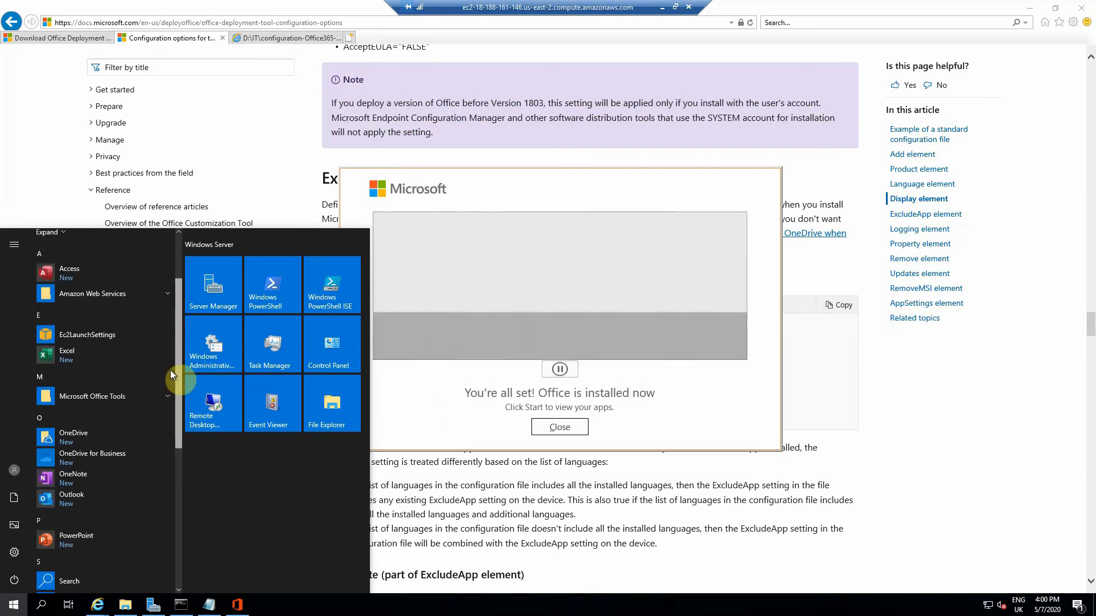
scroll("up", 3)
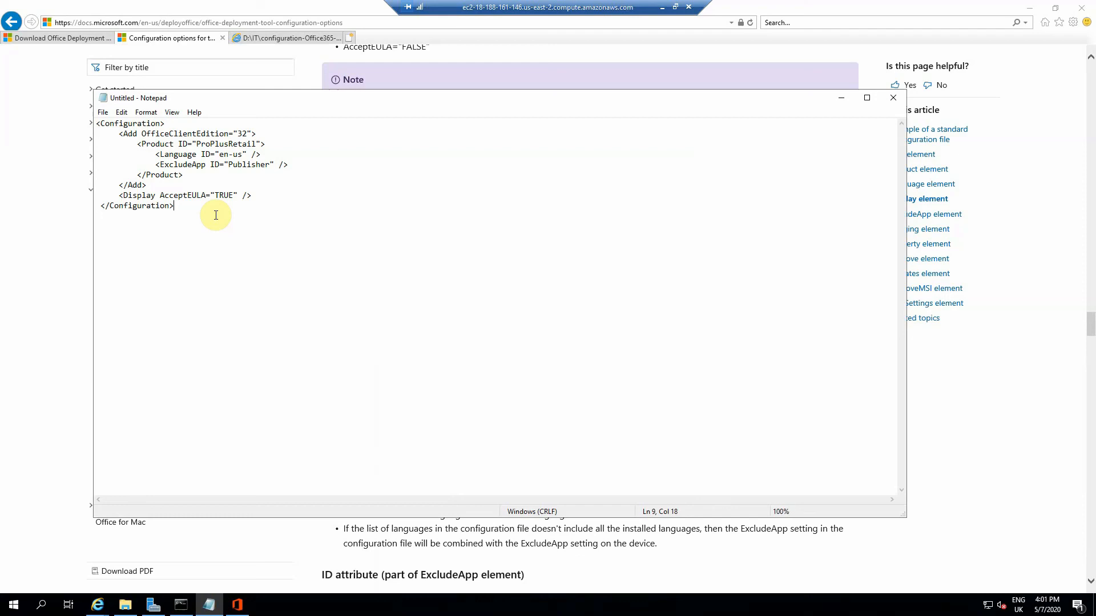
mouse_move(640, 40)
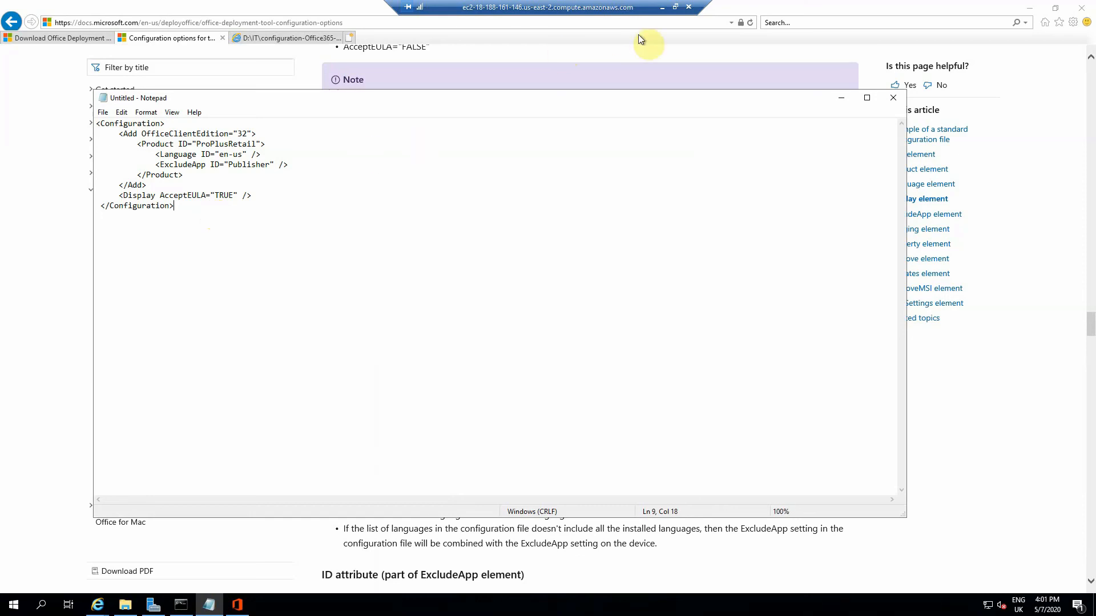